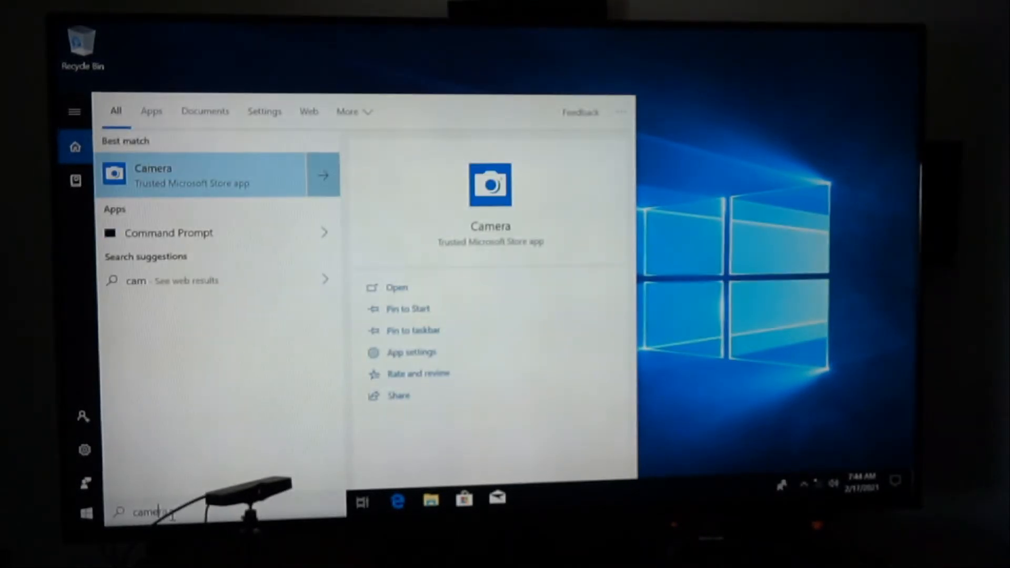
- Search 'camera' from the taskbar and launch the Camera app from the results
{"action": "type", "text": "a"}
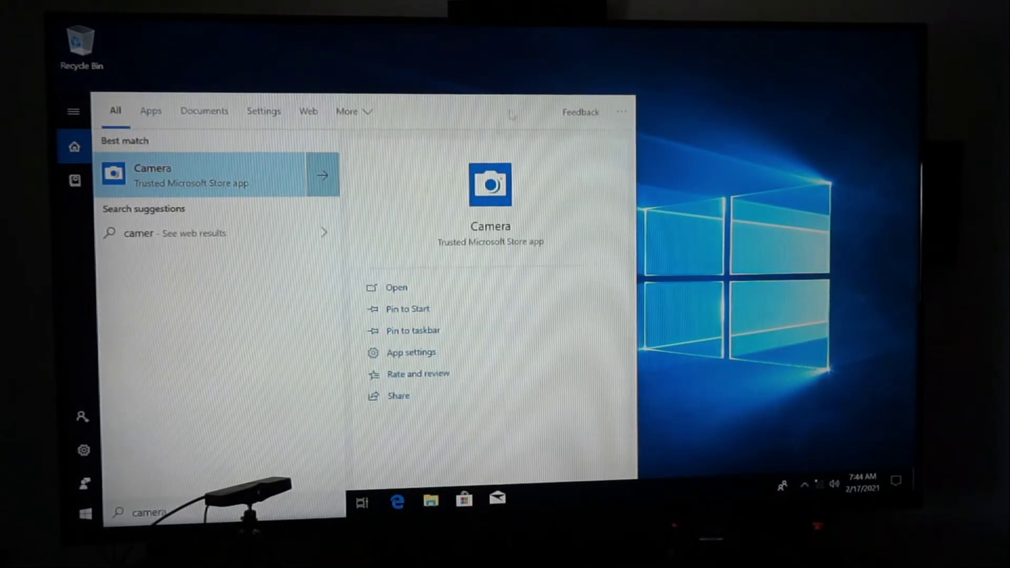
{"action": "mouse_move", "coordinate": [492, 206]}
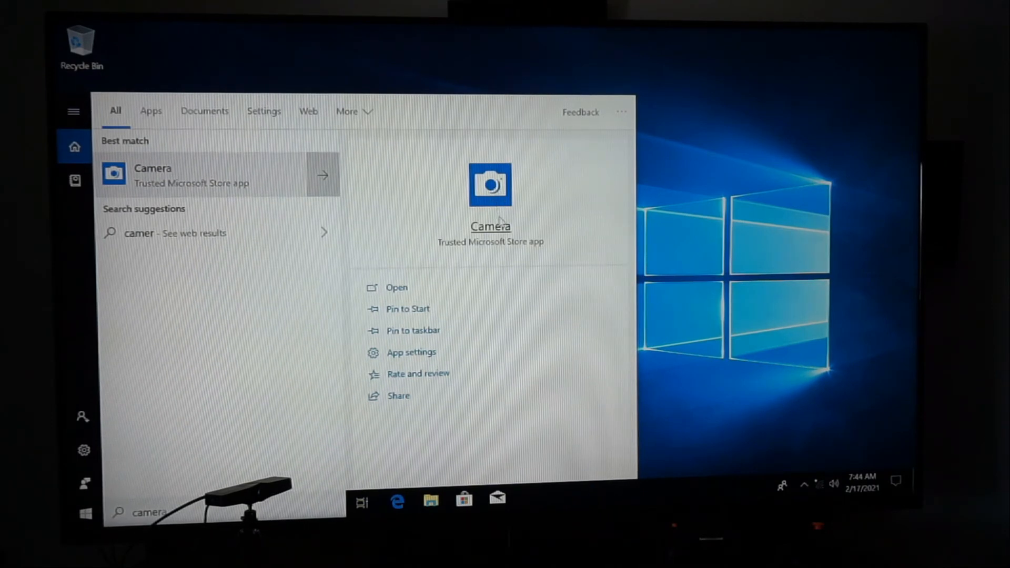
{"action": "left_click", "coordinate": [397, 287]}
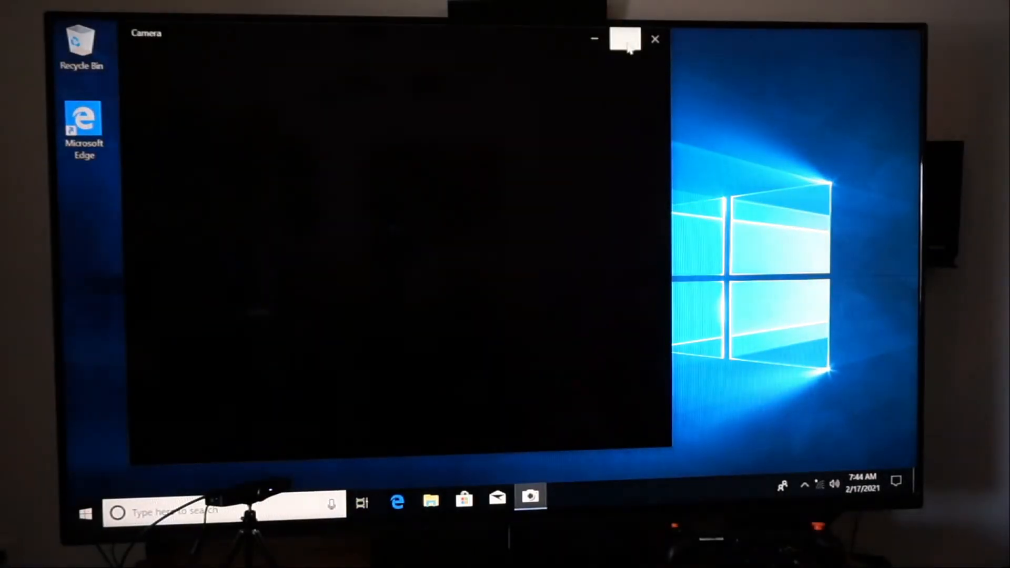
- Maximize the Camera window and answer No to the precise-location prompt
{"action": "left_click", "coordinate": [624, 39]}
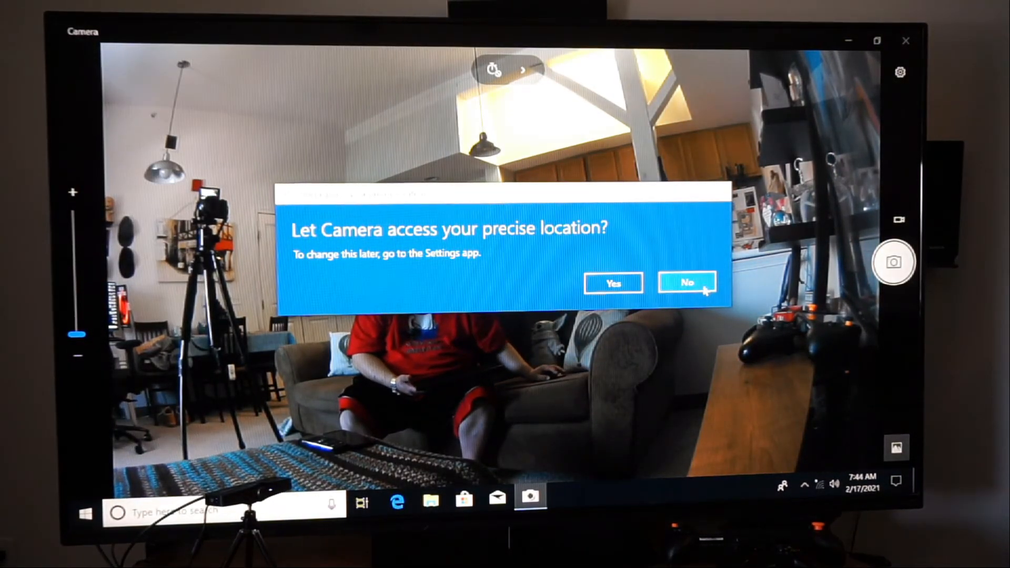
{"action": "left_click", "coordinate": [686, 282]}
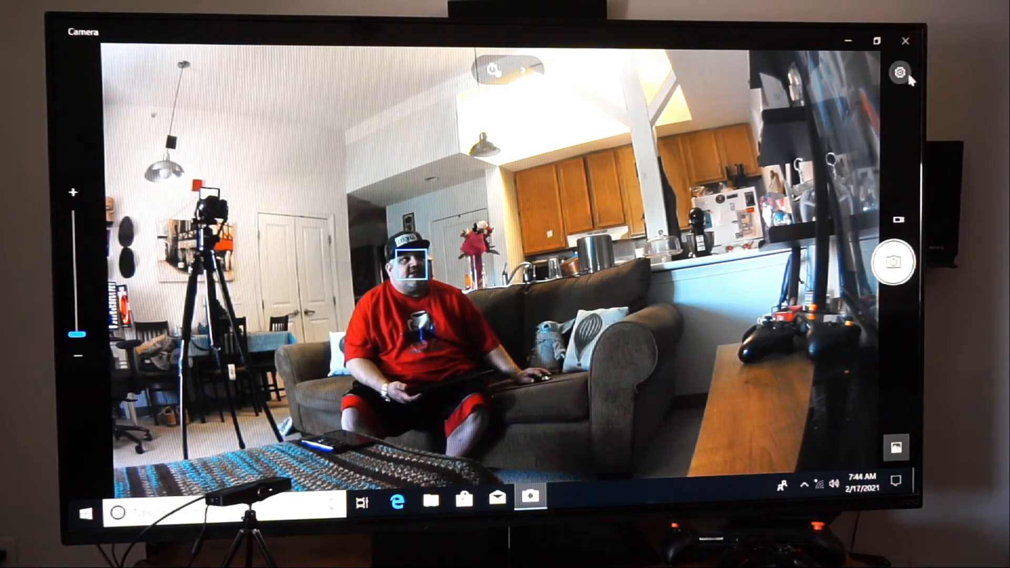
{"action": "left_click", "coordinate": [900, 72]}
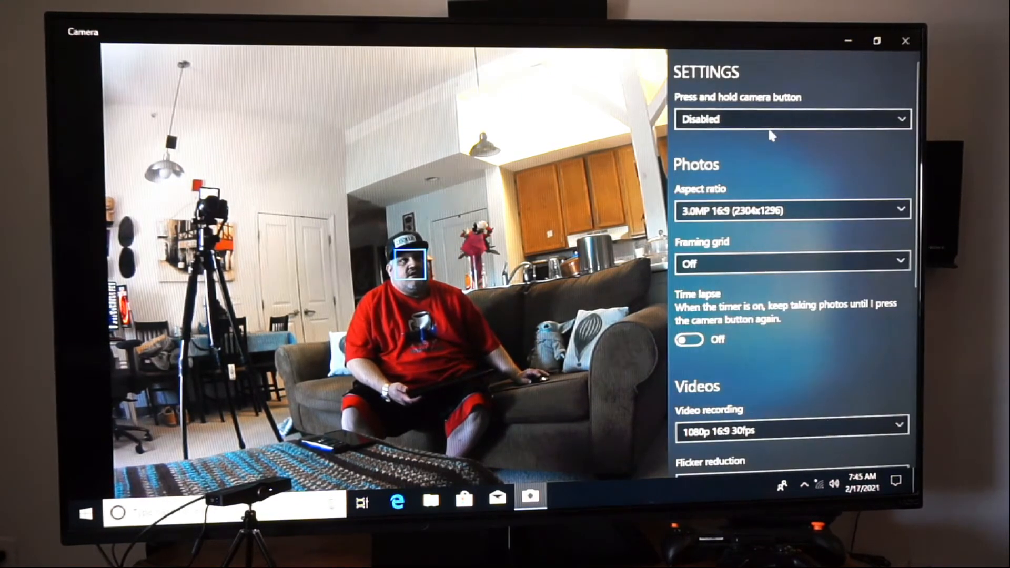
{"action": "left_click", "coordinate": [792, 211]}
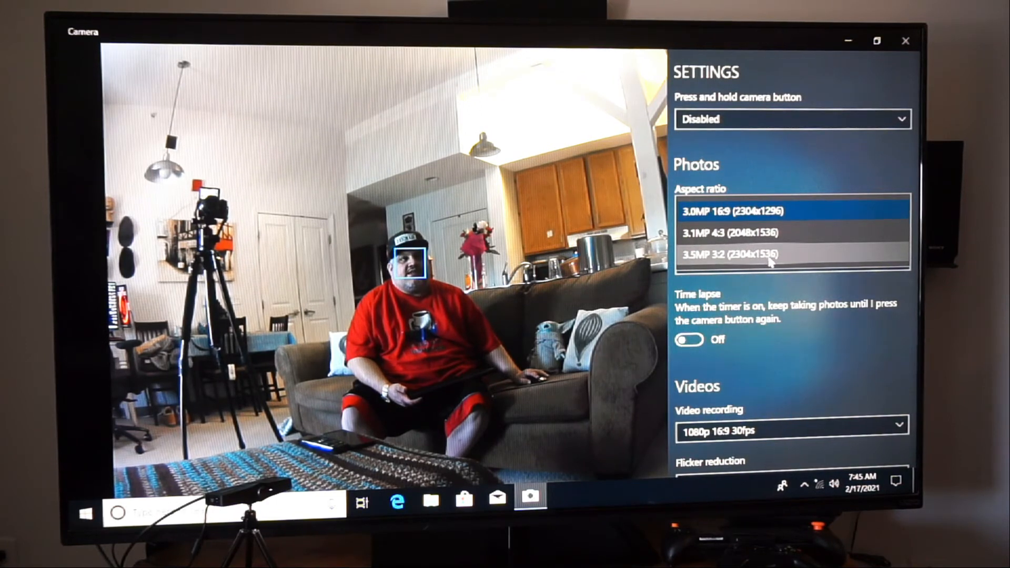
{"action": "mouse_move", "coordinate": [767, 233]}
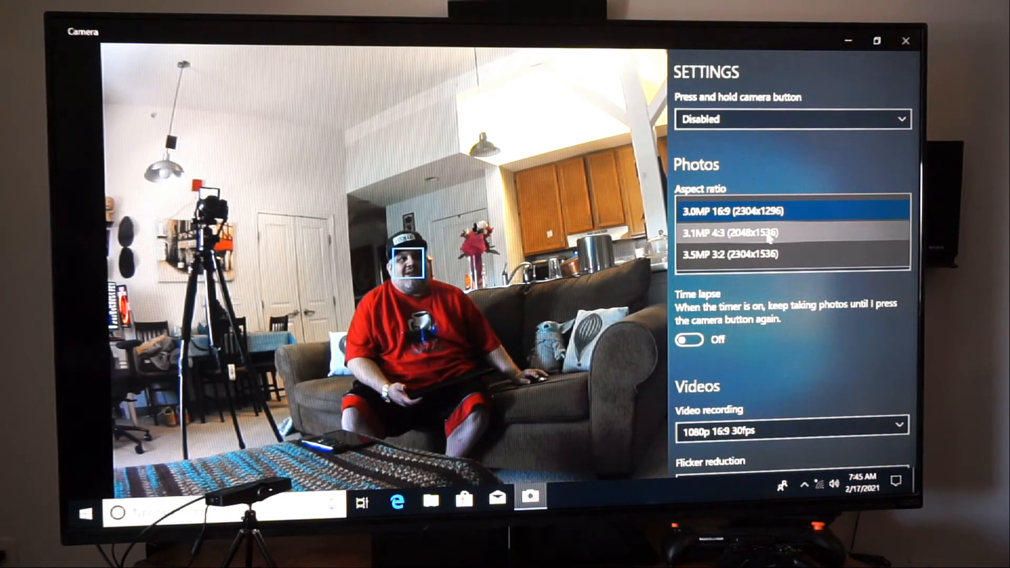
{"action": "scroll", "scroll_direction": "down", "scroll_amount": 3}
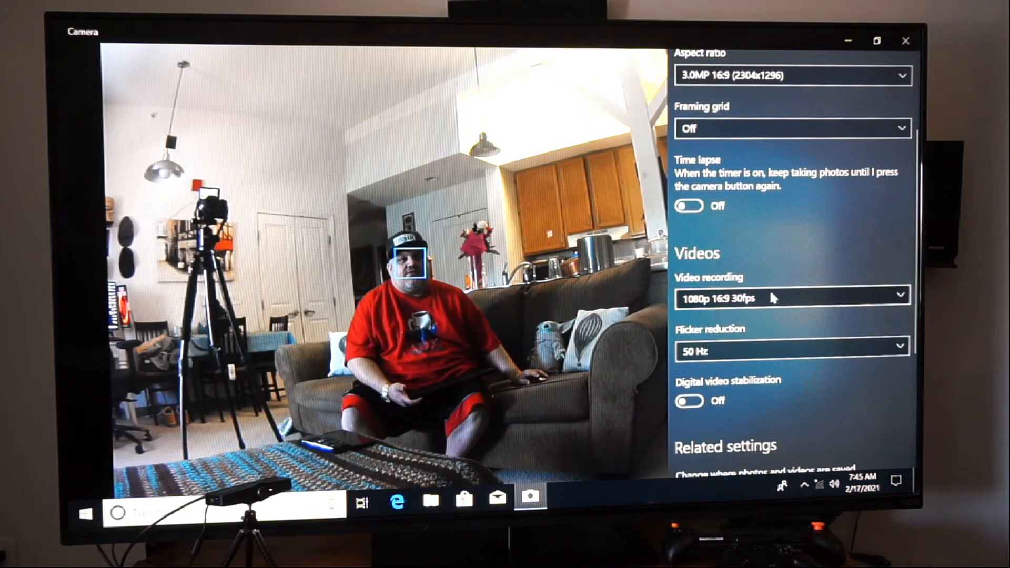
{"action": "left_click", "coordinate": [792, 296]}
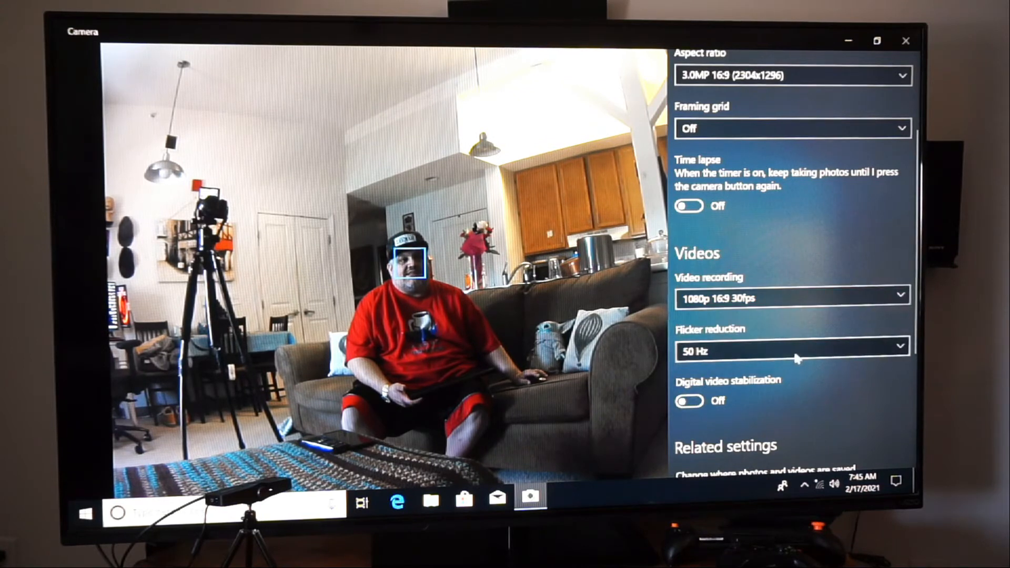
{"action": "mouse_move", "coordinate": [827, 431]}
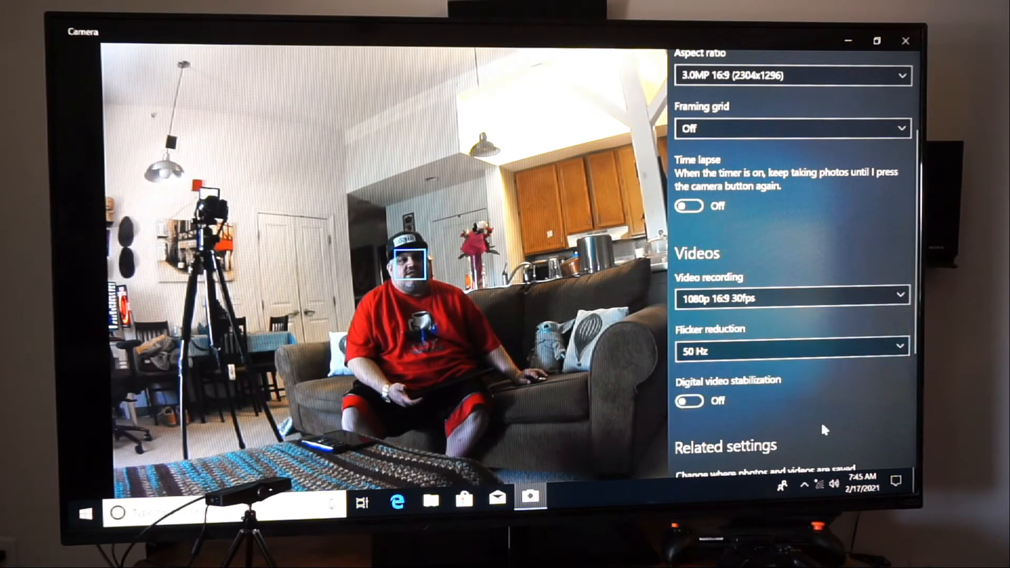
{"action": "scroll", "scroll_direction": "down", "scroll_amount": 3}
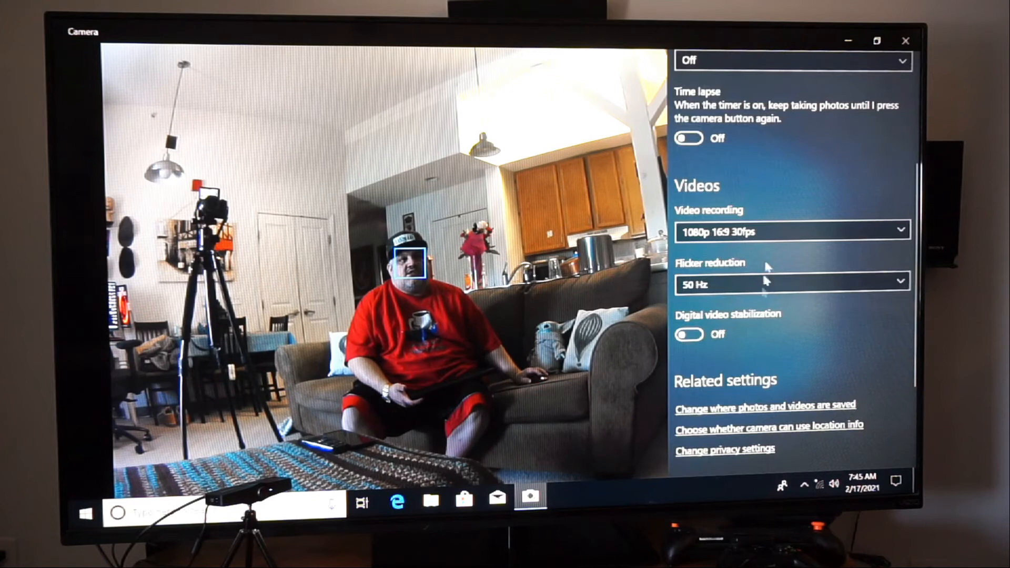
{"action": "scroll", "scroll_direction": "down", "scroll_amount": 3}
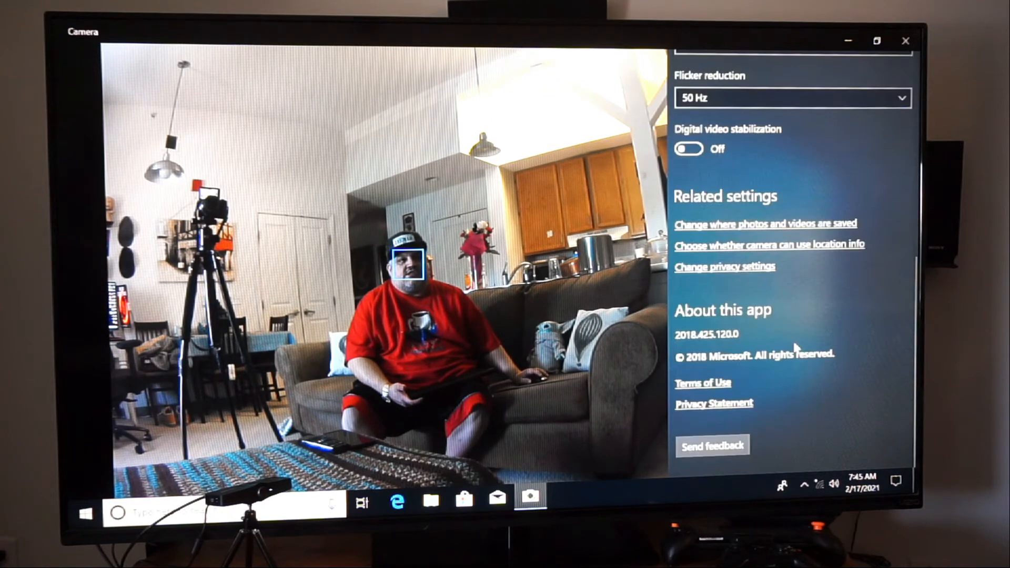
{"action": "scroll", "scroll_direction": "up", "scroll_amount": 3}
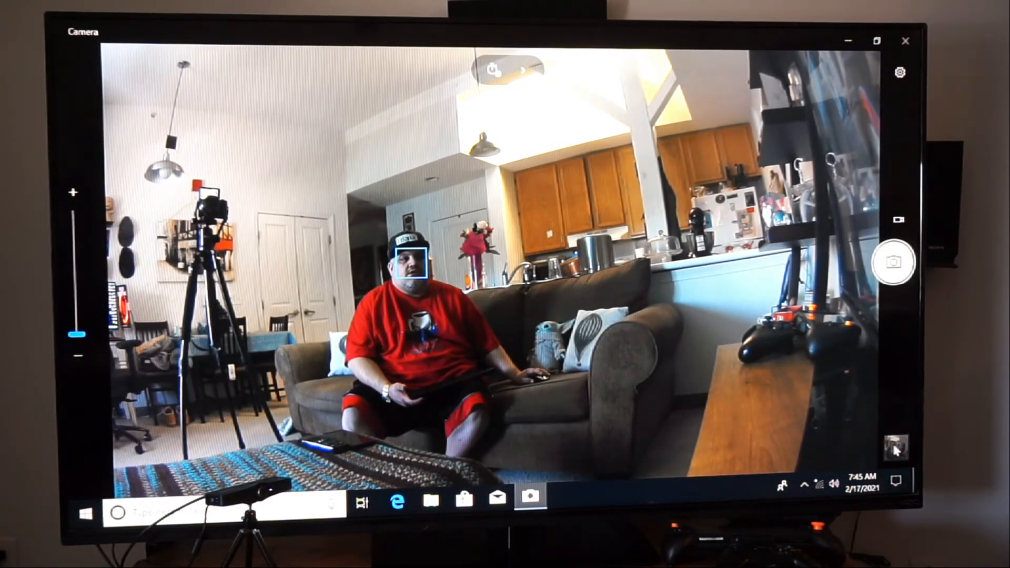
{"action": "left_click", "coordinate": [895, 262]}
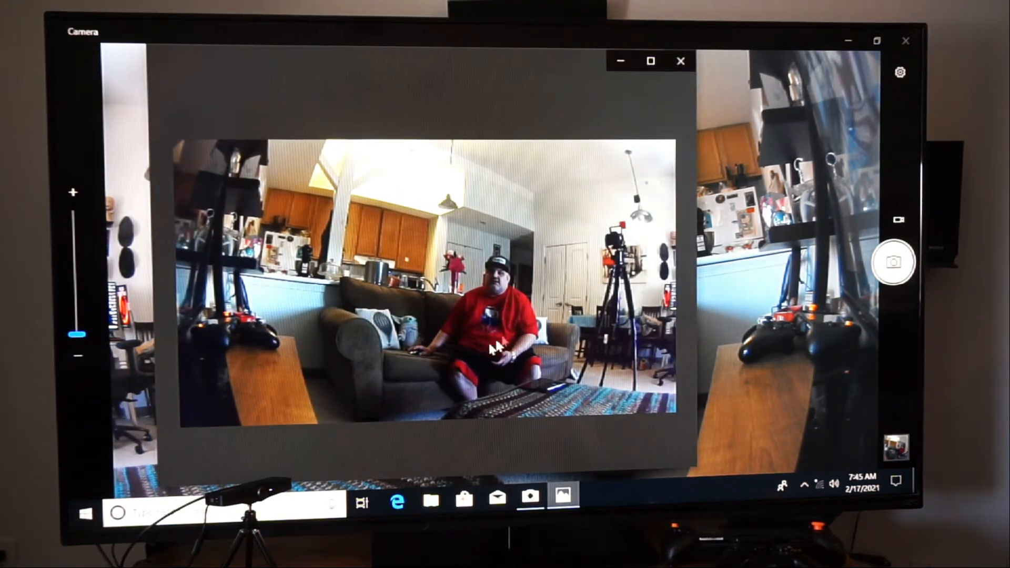
{"action": "left_click", "coordinate": [895, 448]}
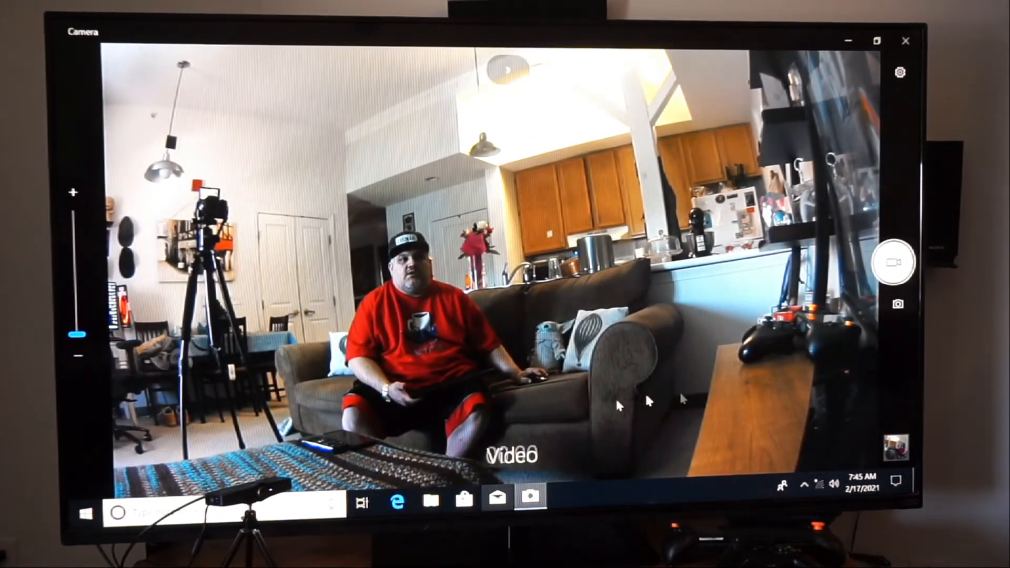
- Record about 11 seconds of video, then open the new clip for playback
{"action": "left_click", "coordinate": [894, 262]}
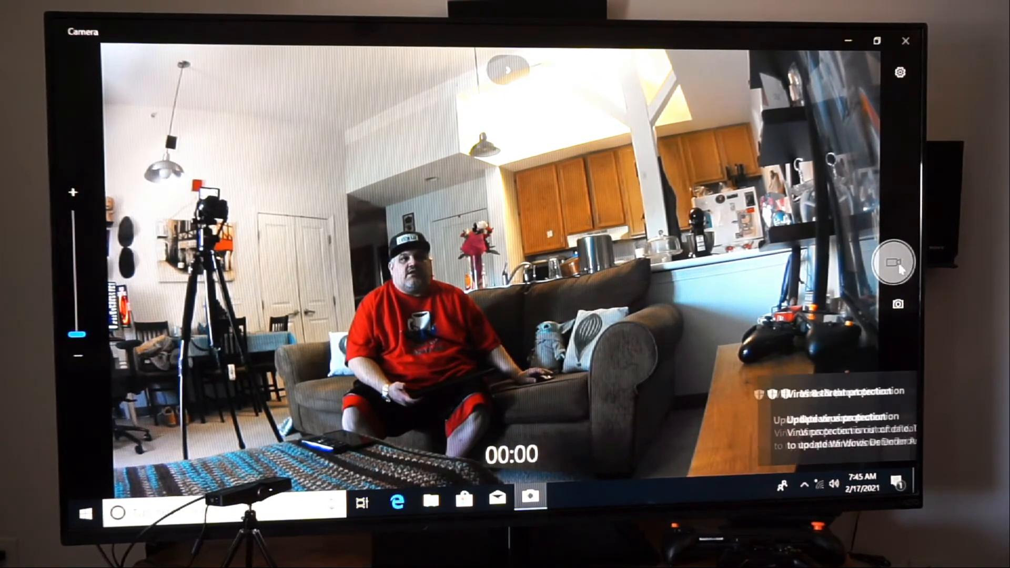
{"action": "left_click", "coordinate": [894, 262]}
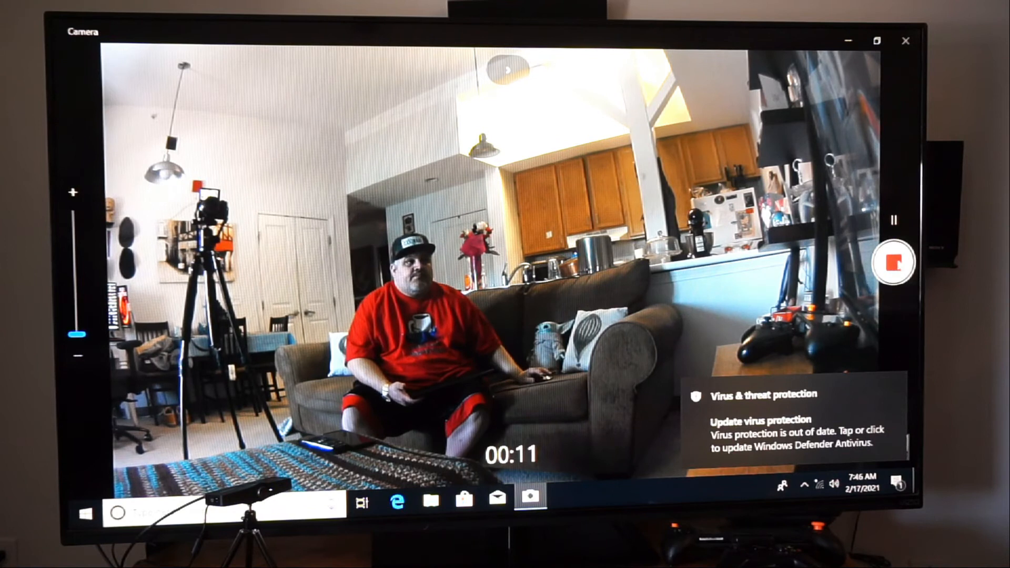
{"action": "left_click", "coordinate": [894, 262]}
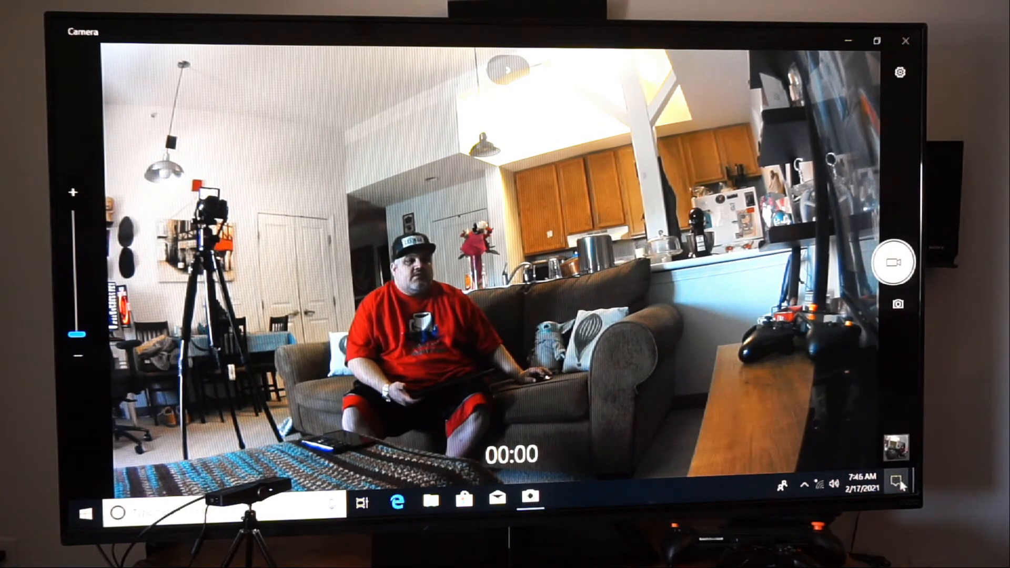
{"action": "left_click", "coordinate": [897, 484]}
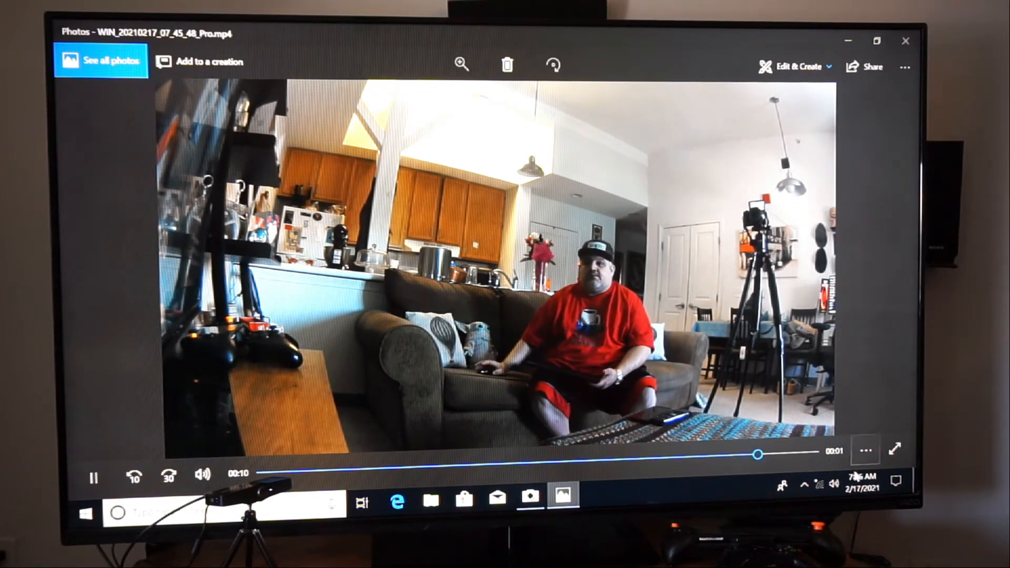
- Switch playback to the E600I-83 audio device, replay the clip and check more playback options
{"action": "left_click", "coordinate": [835, 487]}
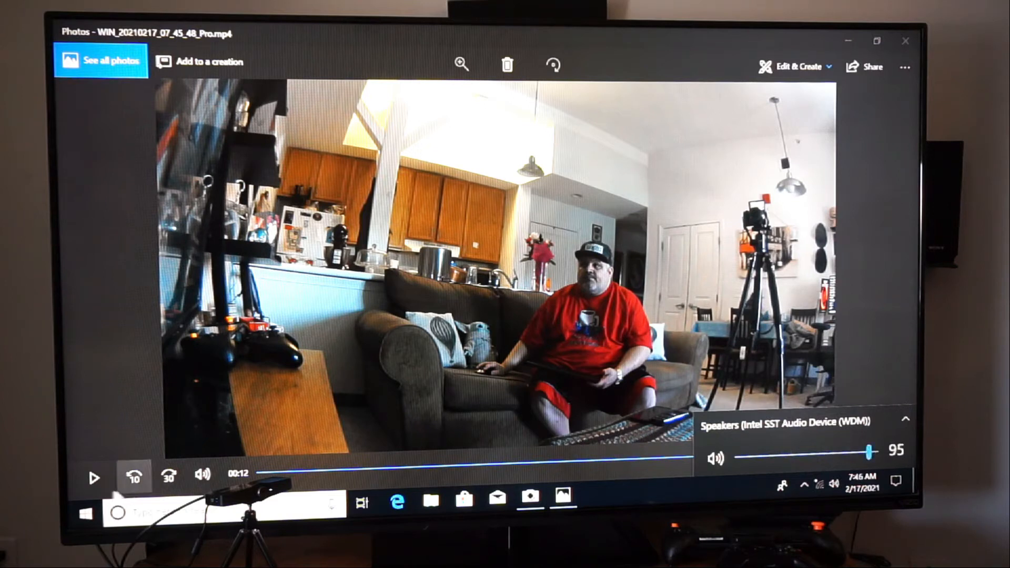
{"action": "left_click", "coordinate": [94, 478]}
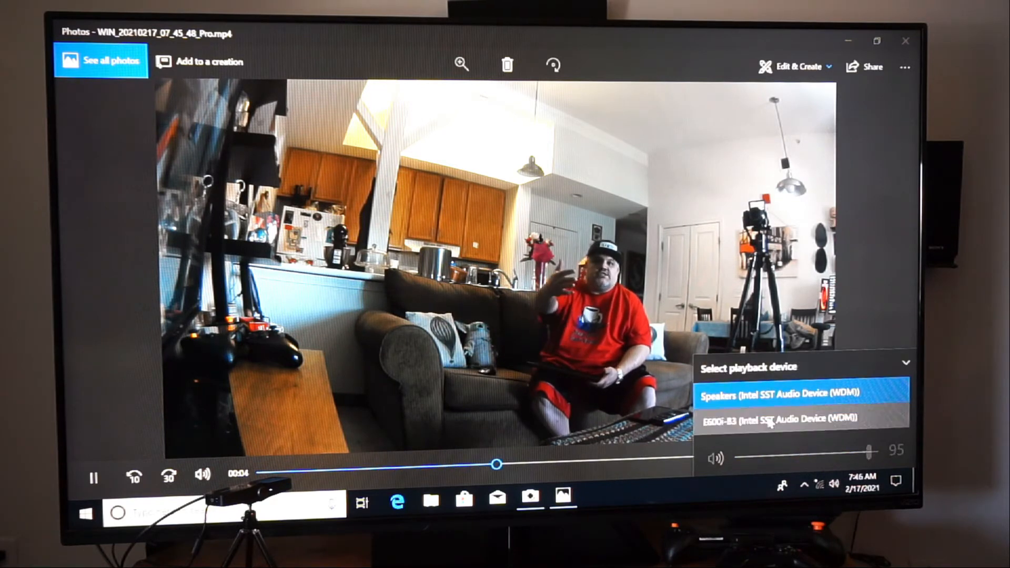
{"action": "left_click", "coordinate": [774, 419]}
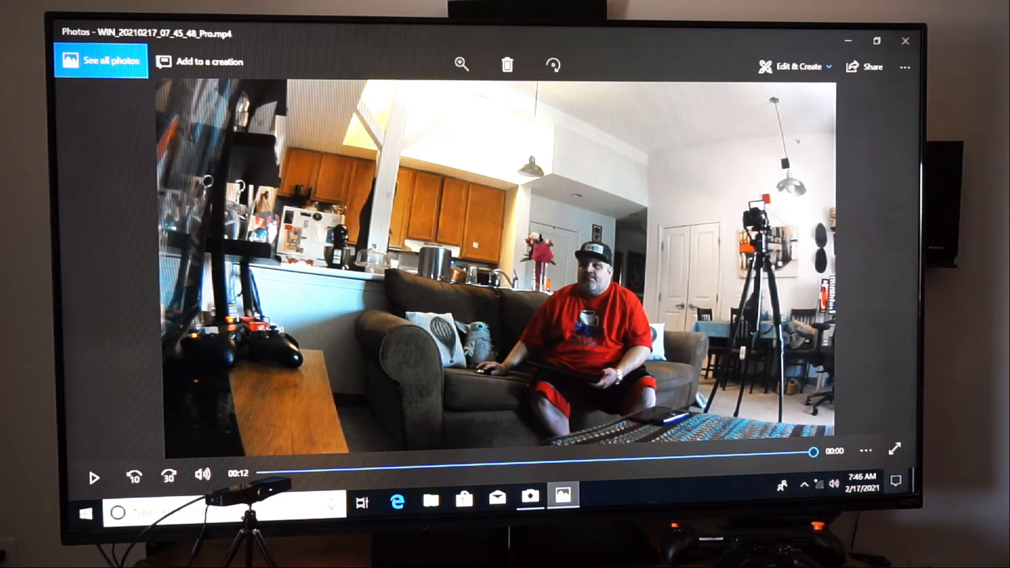
{"action": "left_click", "coordinate": [896, 449]}
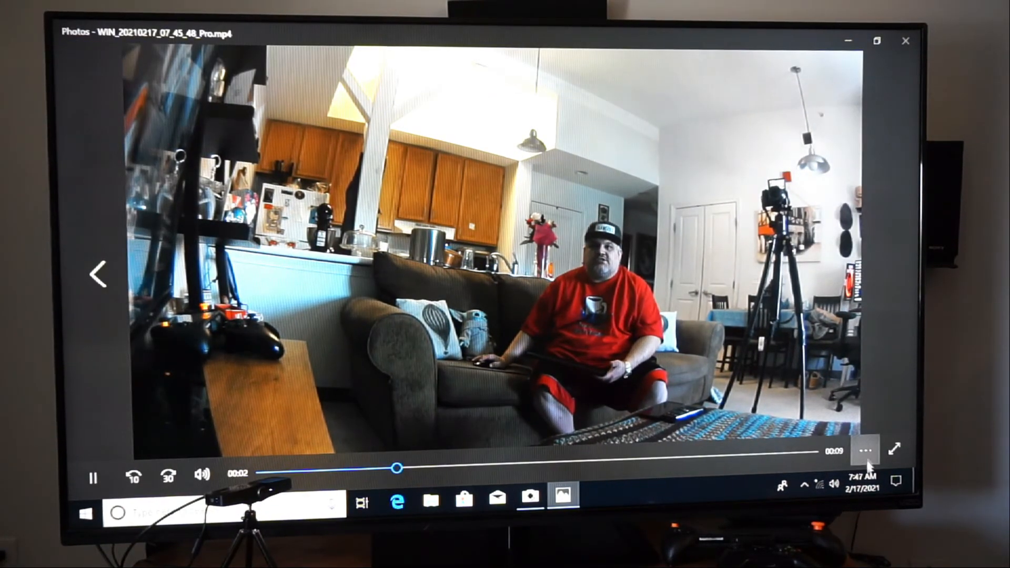
{"action": "left_click", "coordinate": [865, 449]}
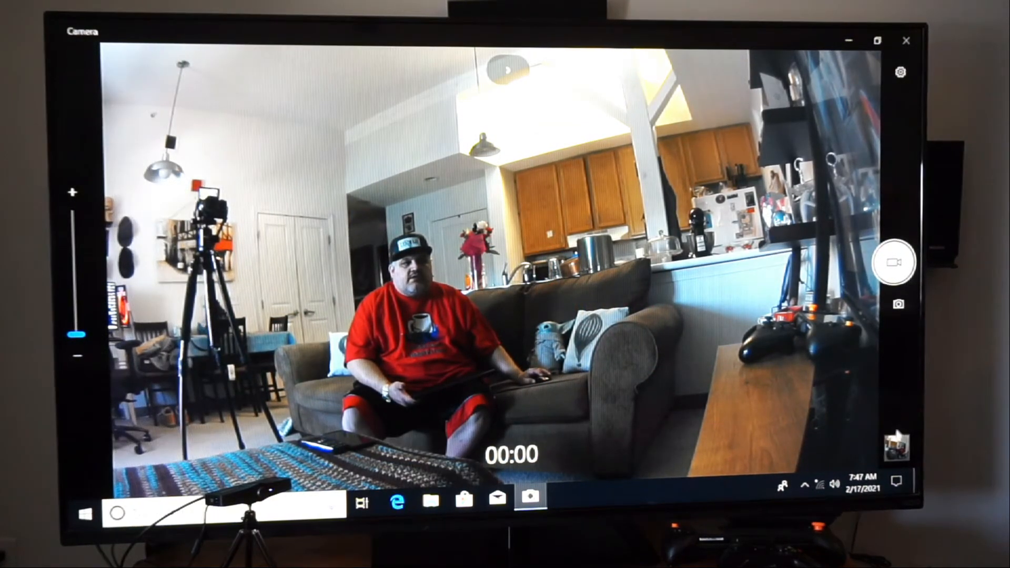
- Close Camera and open Network & Internet settings from the tray network icon
{"action": "left_click", "coordinate": [907, 40]}
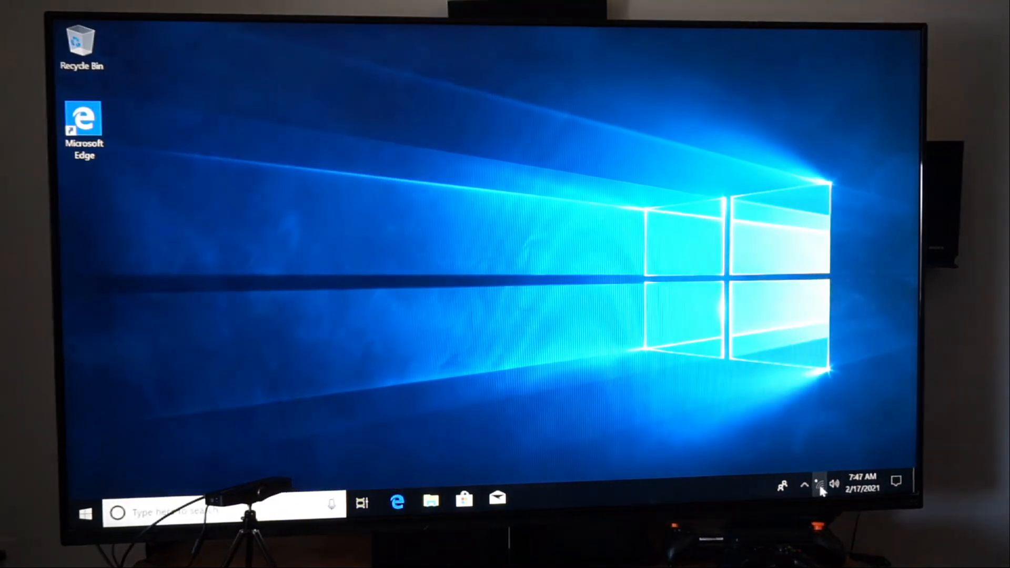
{"action": "right_click", "coordinate": [816, 485]}
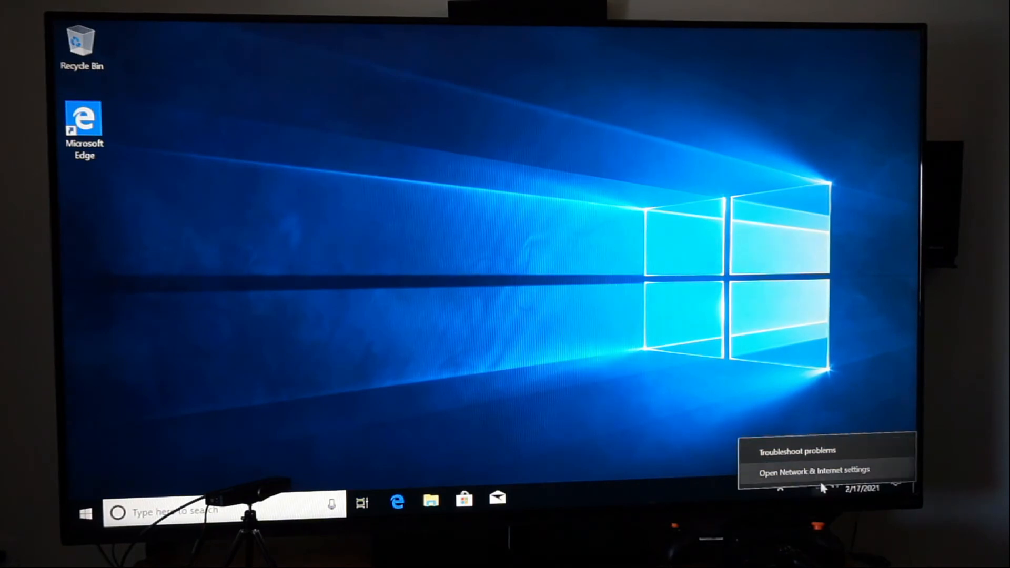
{"action": "left_click", "coordinate": [813, 471]}
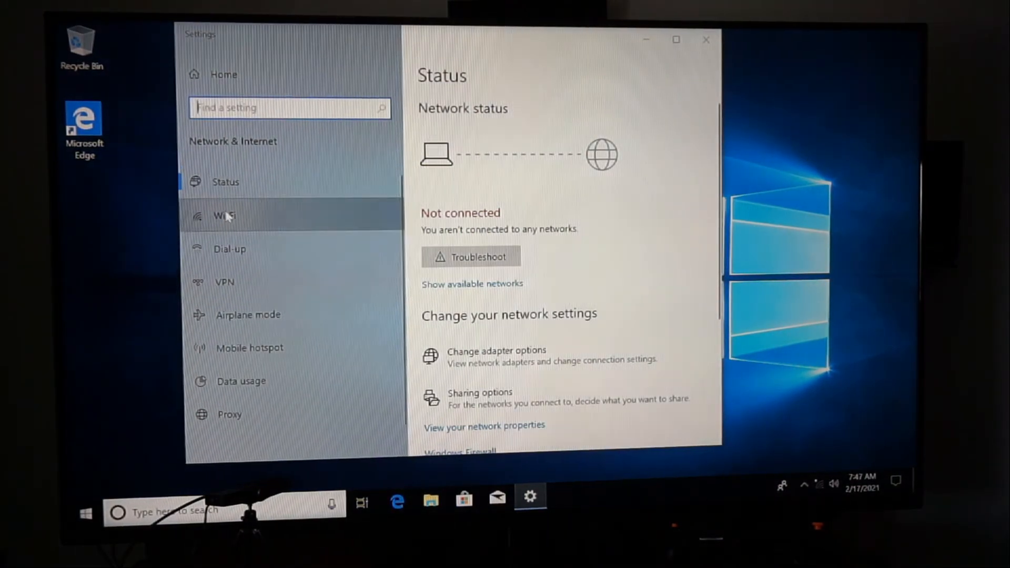
- Connect to the NetGear Wi-Fi network from the Wi-Fi page, then close Settings
{"action": "left_click", "coordinate": [225, 215]}
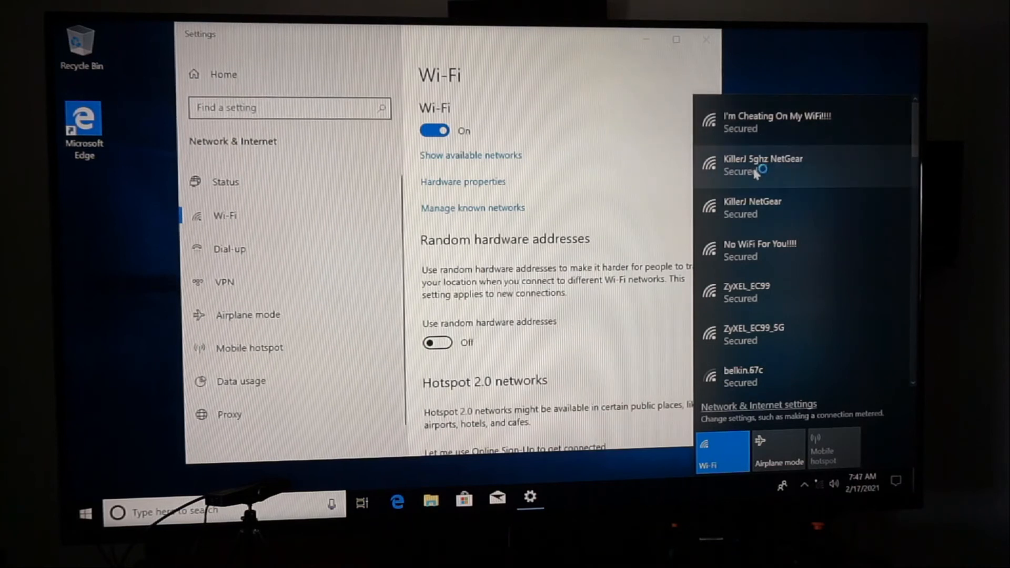
{"action": "left_click", "coordinate": [753, 206]}
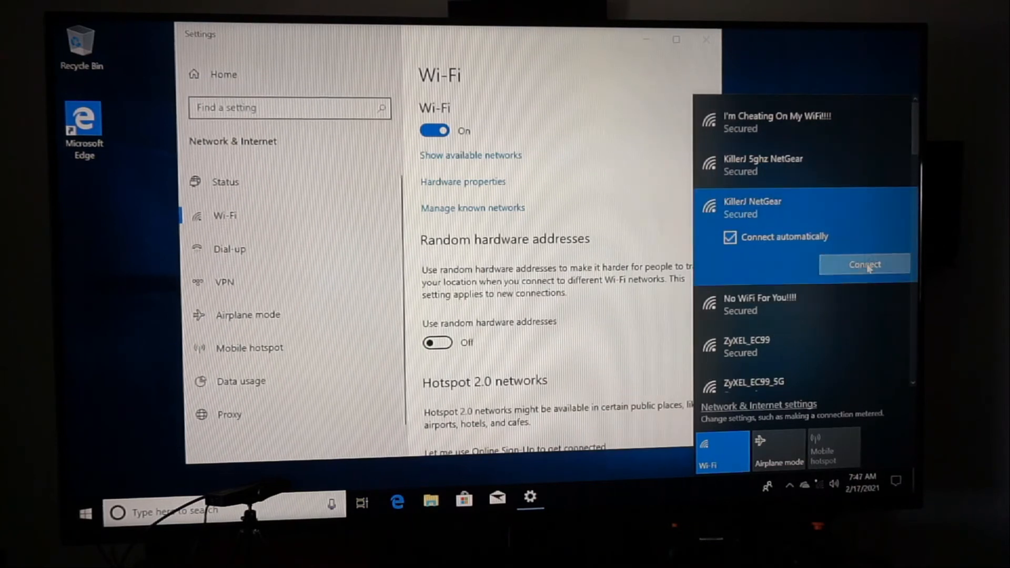
{"action": "left_click", "coordinate": [865, 264]}
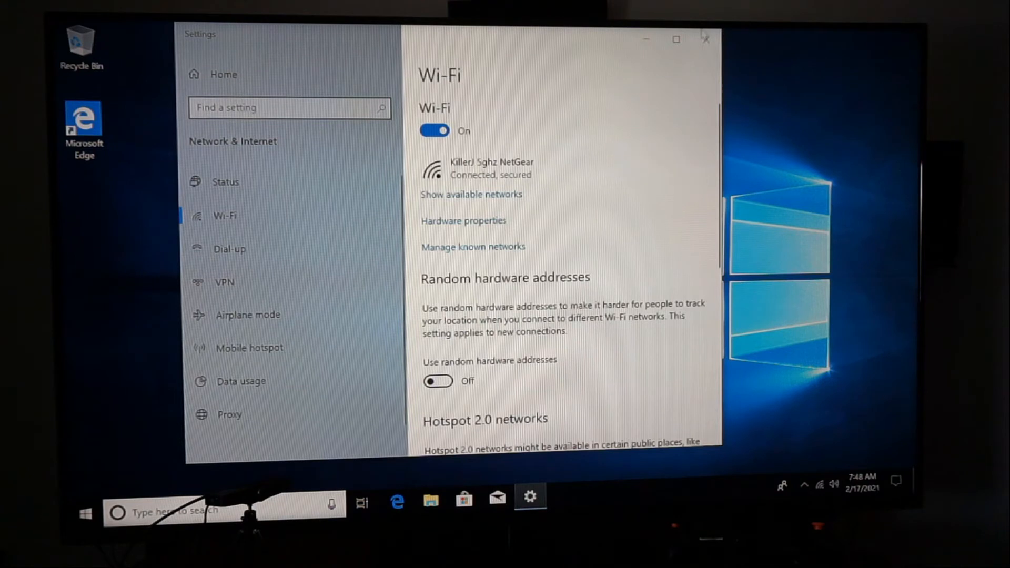
{"action": "left_click", "coordinate": [705, 39]}
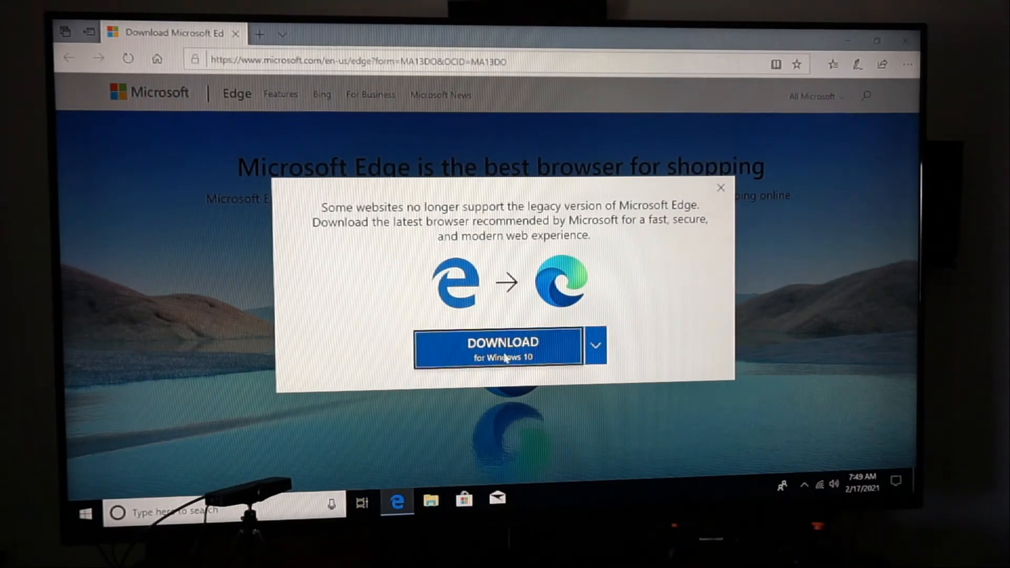
- Download the new Edge for Windows 10, accepting the license terms, and run the installer
{"action": "left_click", "coordinate": [503, 348]}
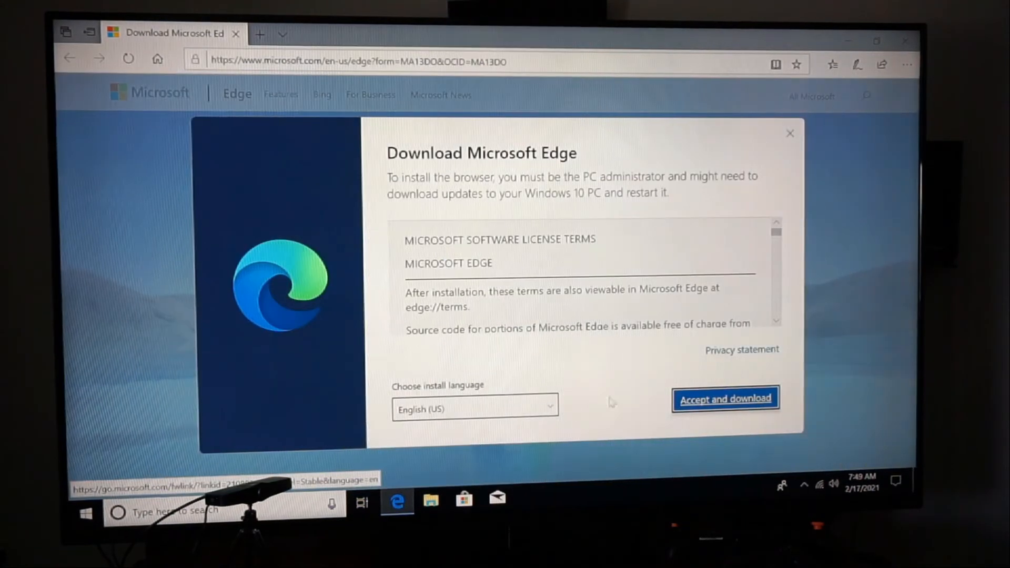
{"action": "left_click", "coordinate": [725, 398]}
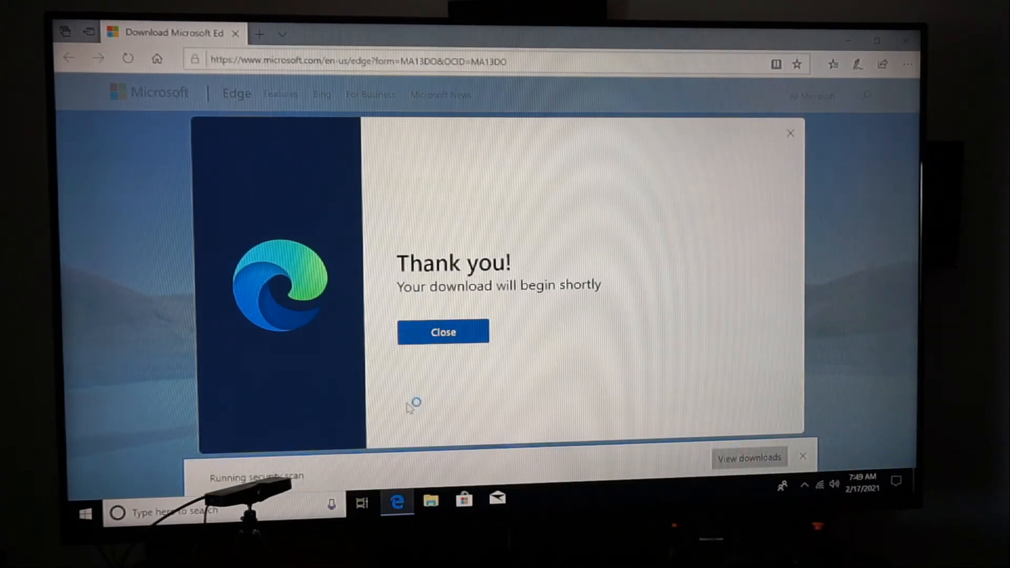
{"action": "left_click", "coordinate": [803, 458]}
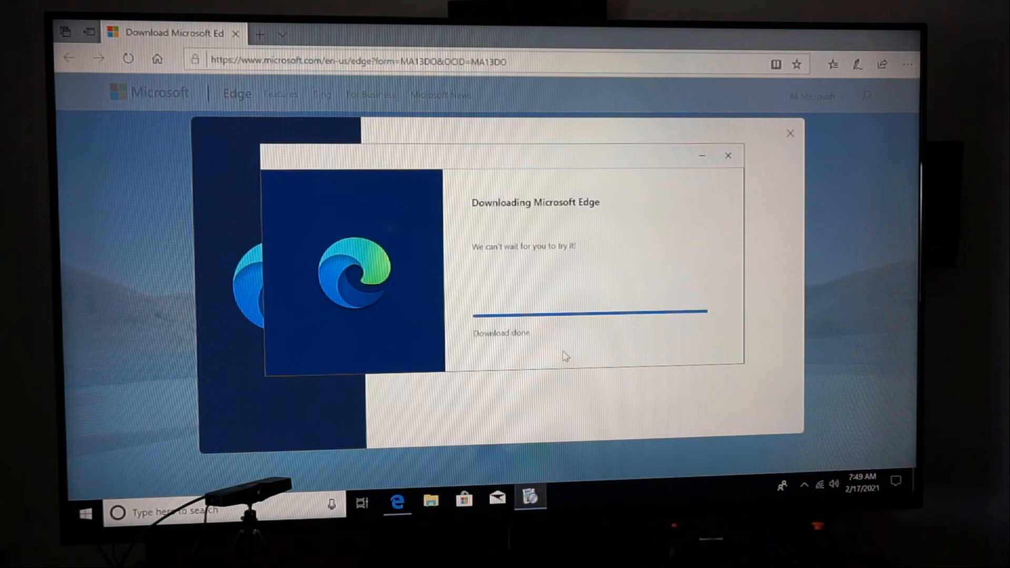
{"action": "mouse_move", "coordinate": [496, 400]}
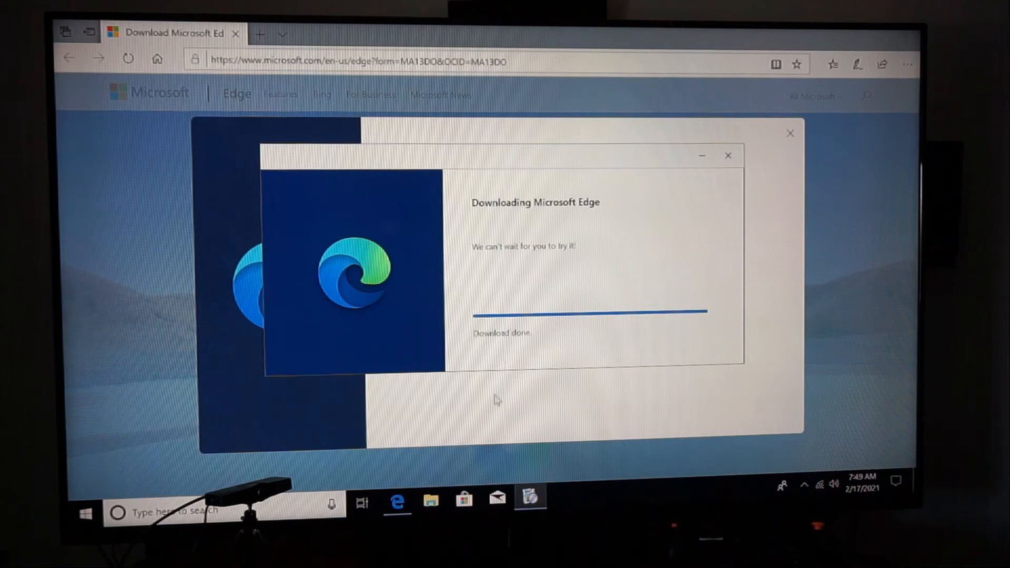
{"action": "mouse_move", "coordinate": [555, 340]}
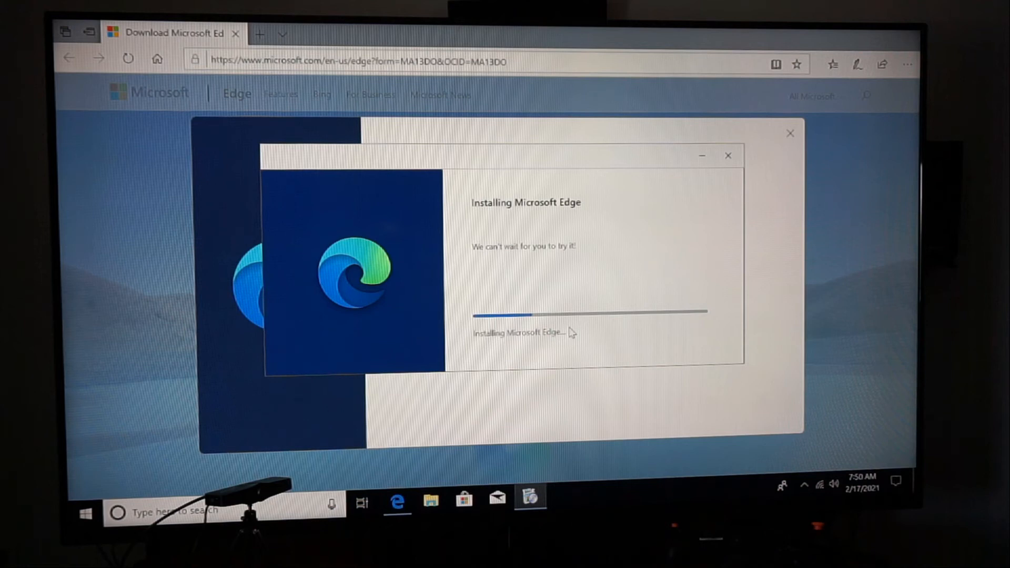
{"action": "mouse_move", "coordinate": [564, 367]}
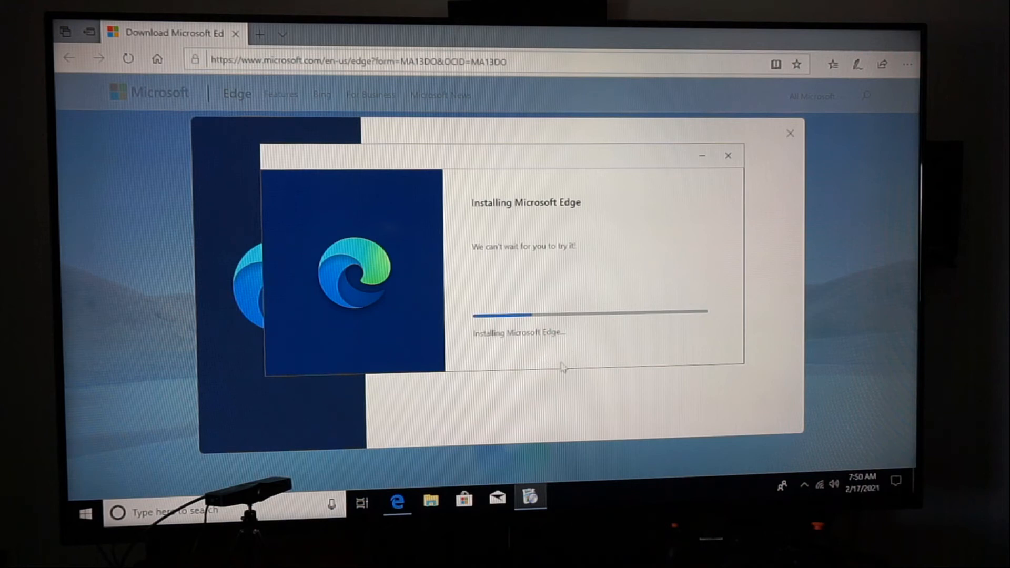
{"action": "mouse_move", "coordinate": [590, 353]}
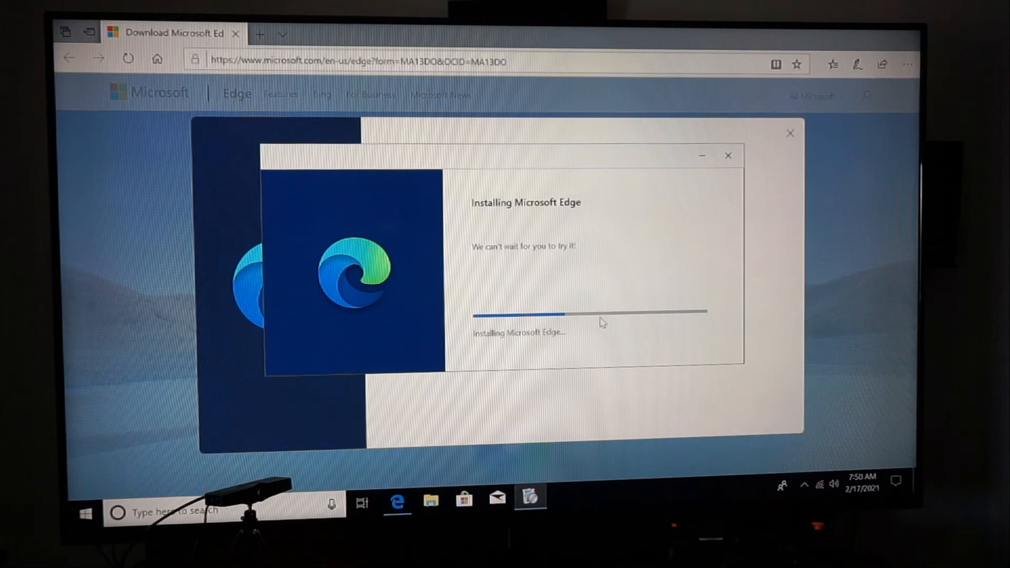
{"action": "mouse_move", "coordinate": [541, 277]}
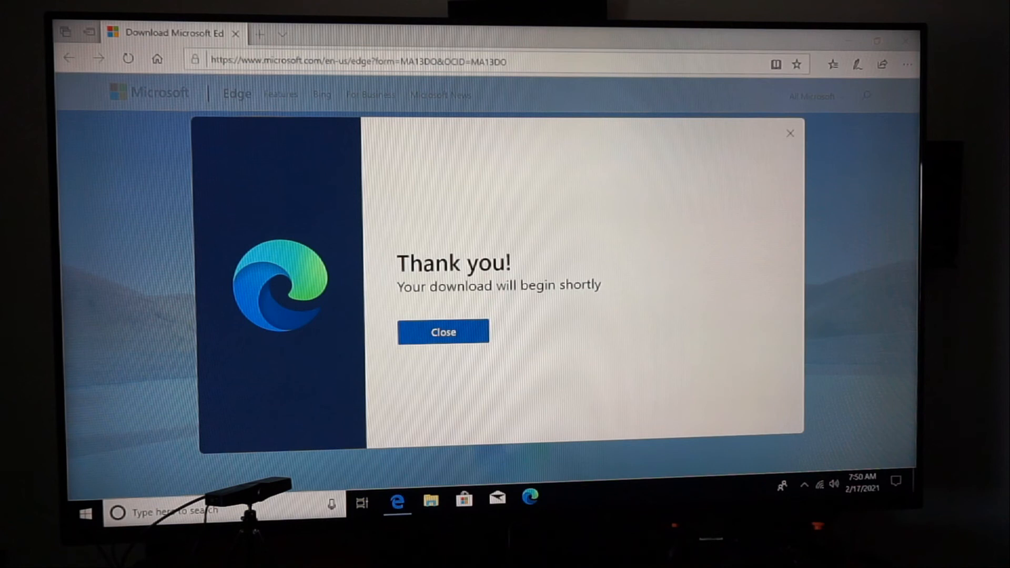
- Dismiss the Edge download thank-you dialog once setup finishes
{"action": "left_click", "coordinate": [443, 331]}
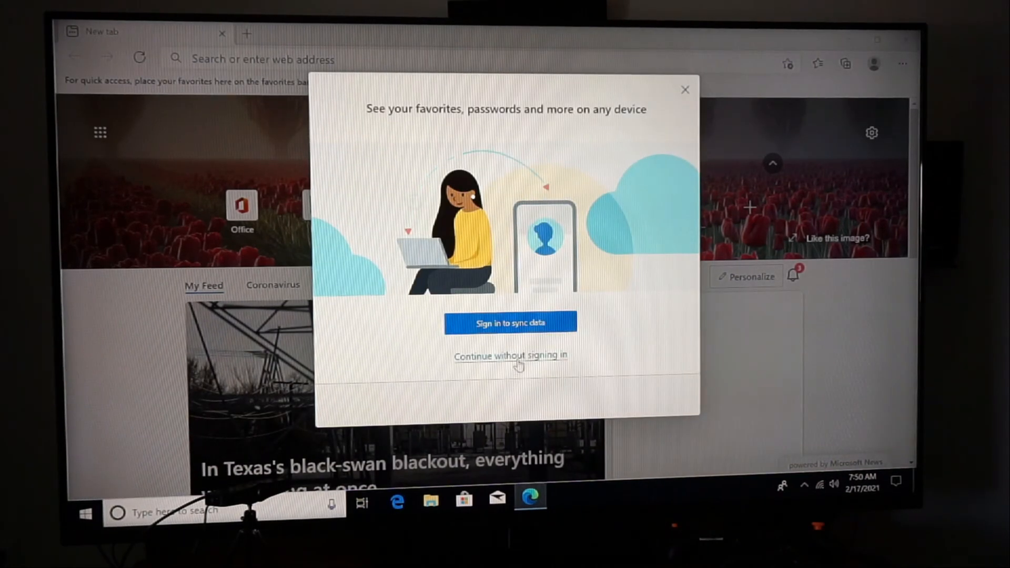
- Continue into Edge without signing in to sync
{"action": "left_click", "coordinate": [509, 356]}
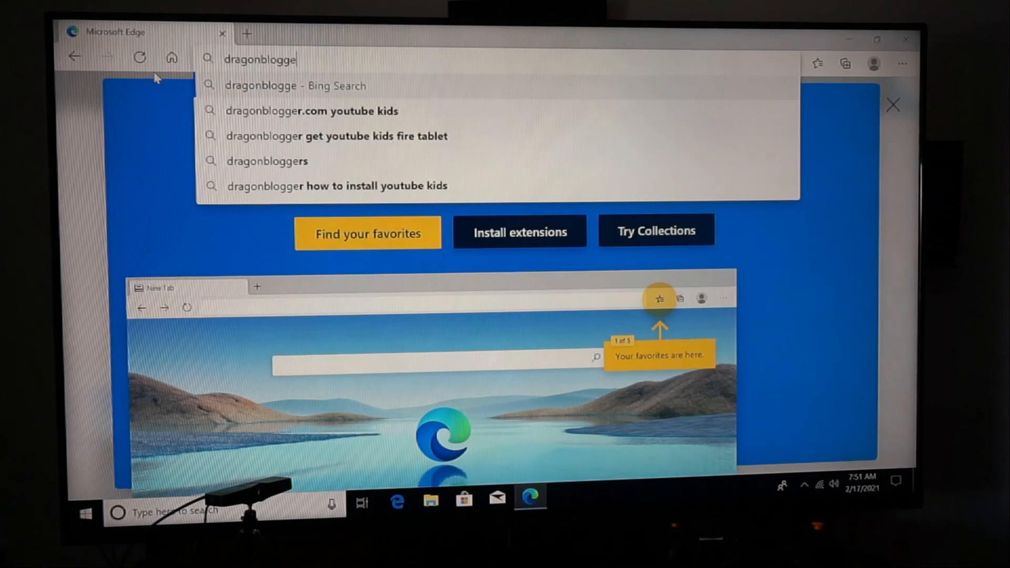
- Load dragonblogger.com and scroll the homepage to the RAID article
{"action": "type", "text": "r"}
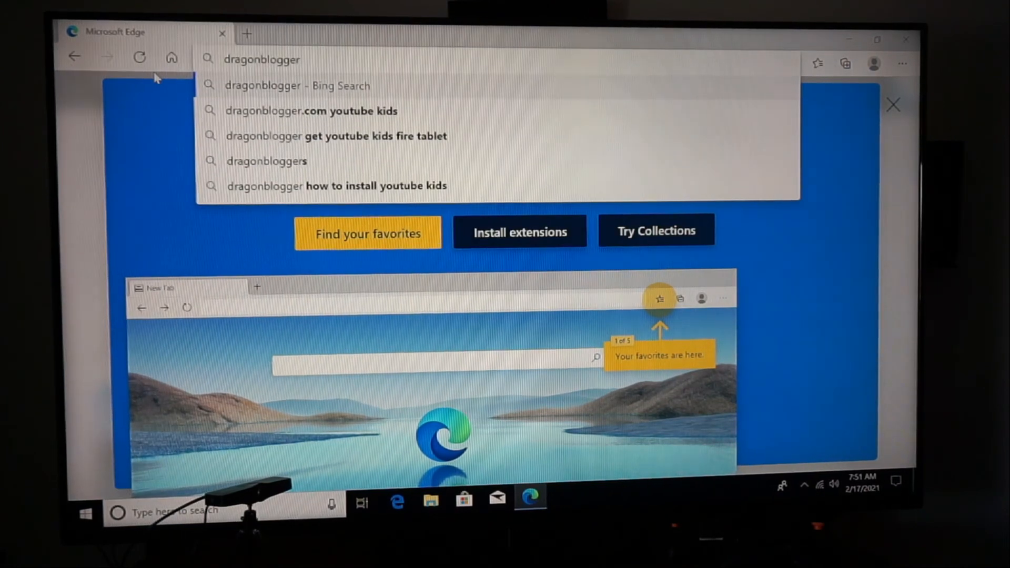
{"action": "type", "text": ".c"}
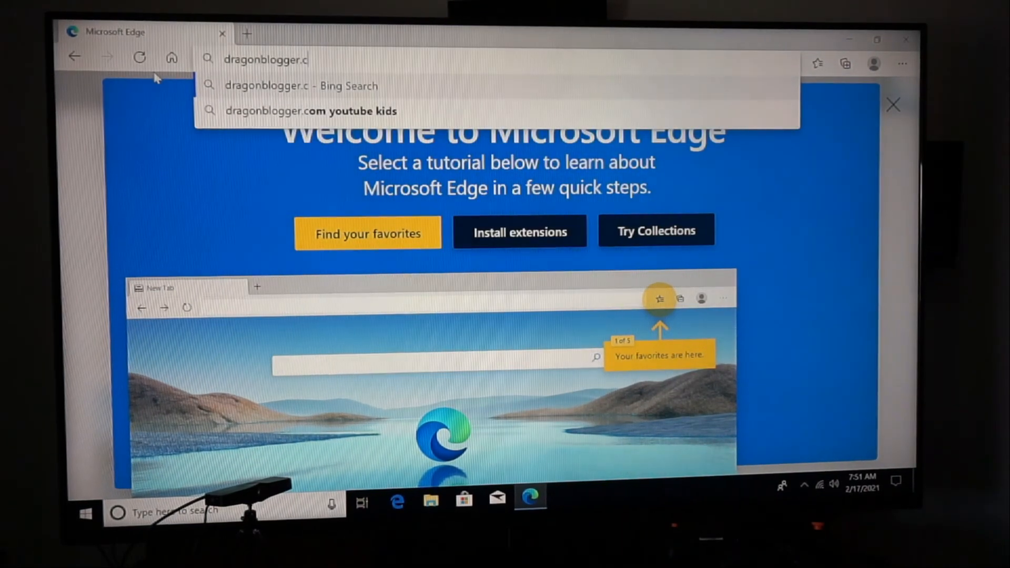
{"action": "key", "text": "Return"}
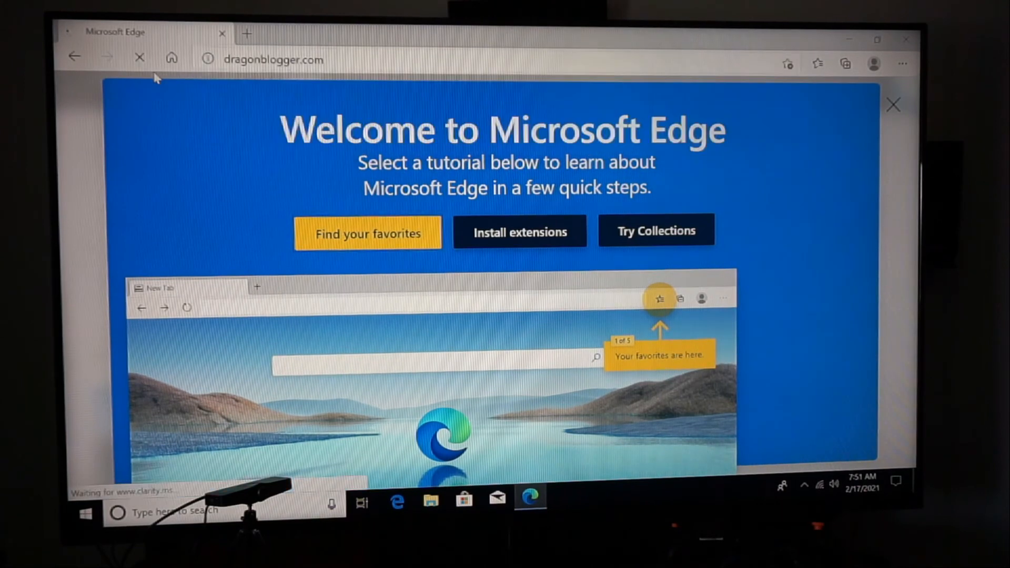
{"action": "mouse_move", "coordinate": [230, 169]}
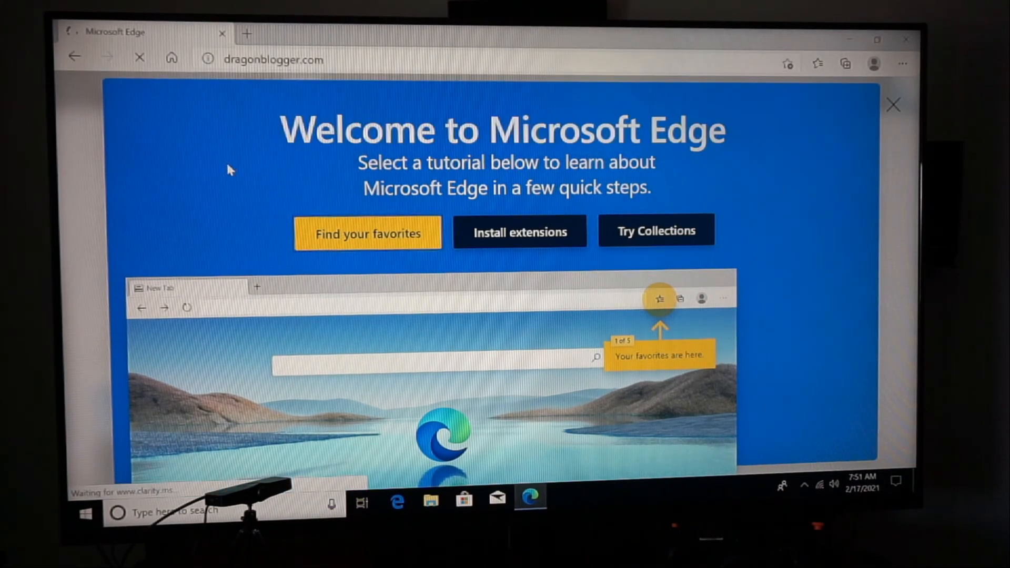
{"action": "left_click", "coordinate": [894, 104]}
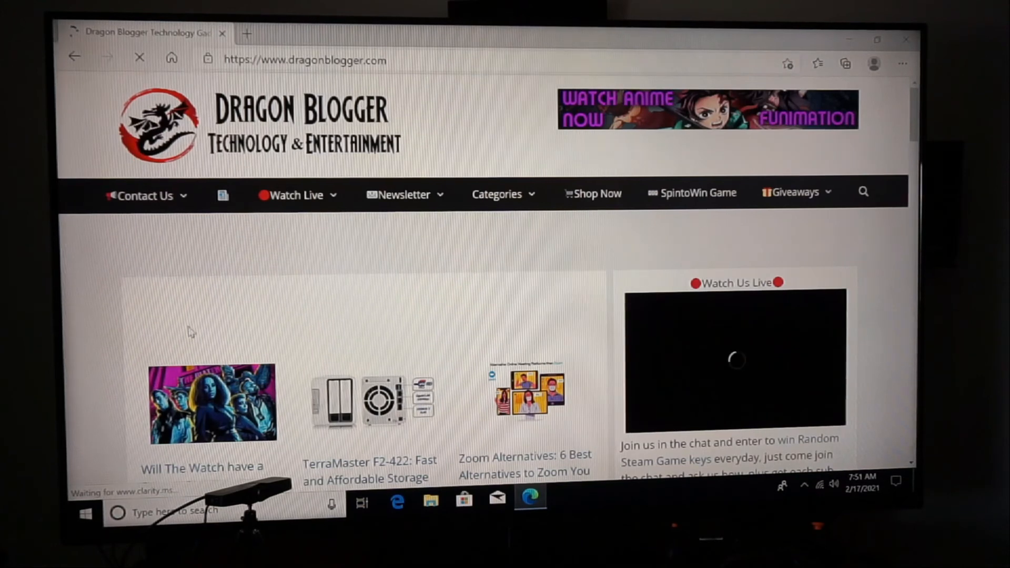
{"action": "mouse_move", "coordinate": [243, 247]}
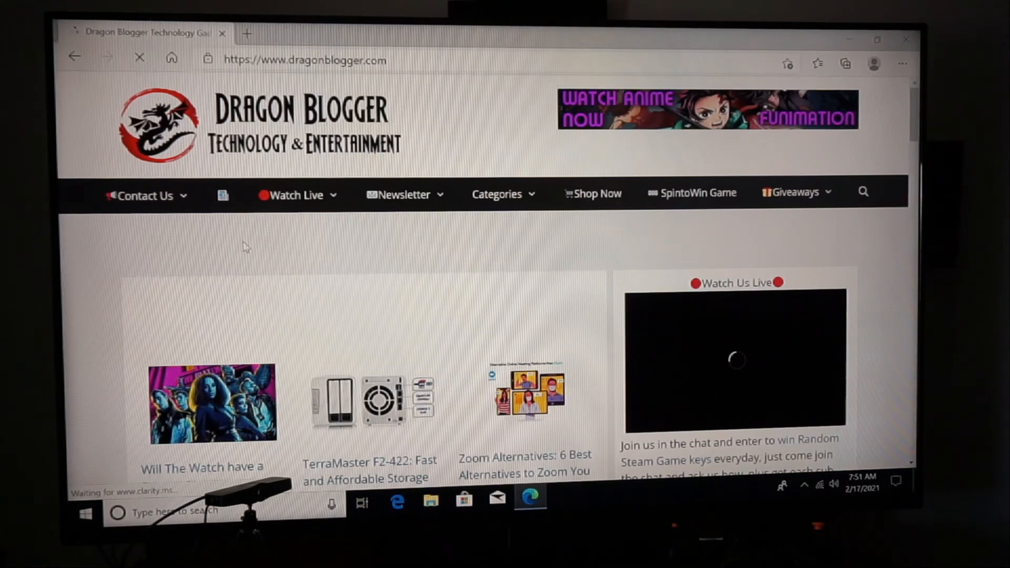
{"action": "scroll", "scroll_direction": "down", "scroll_amount": 3}
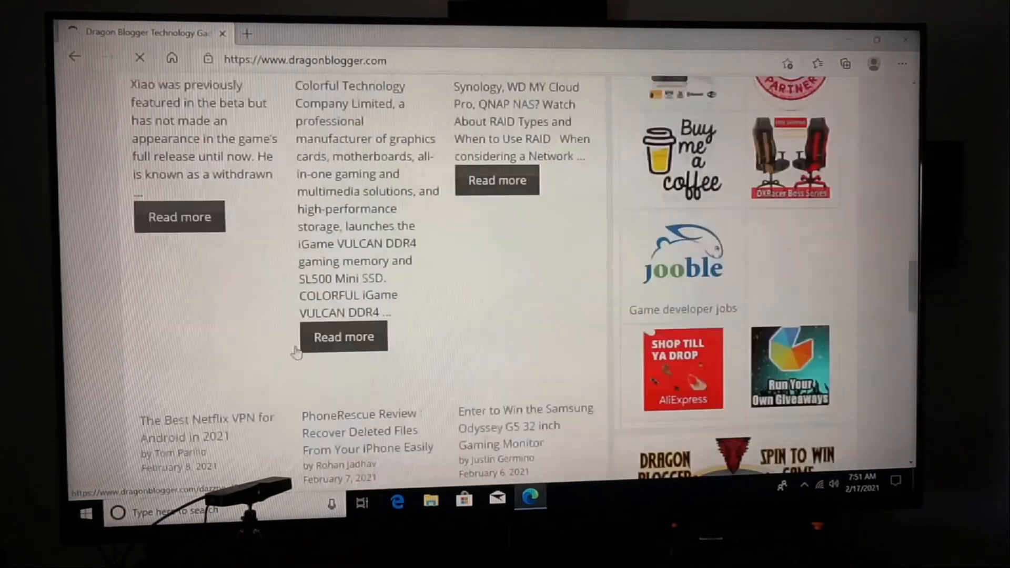
{"action": "scroll", "scroll_direction": "down", "scroll_amount": 3}
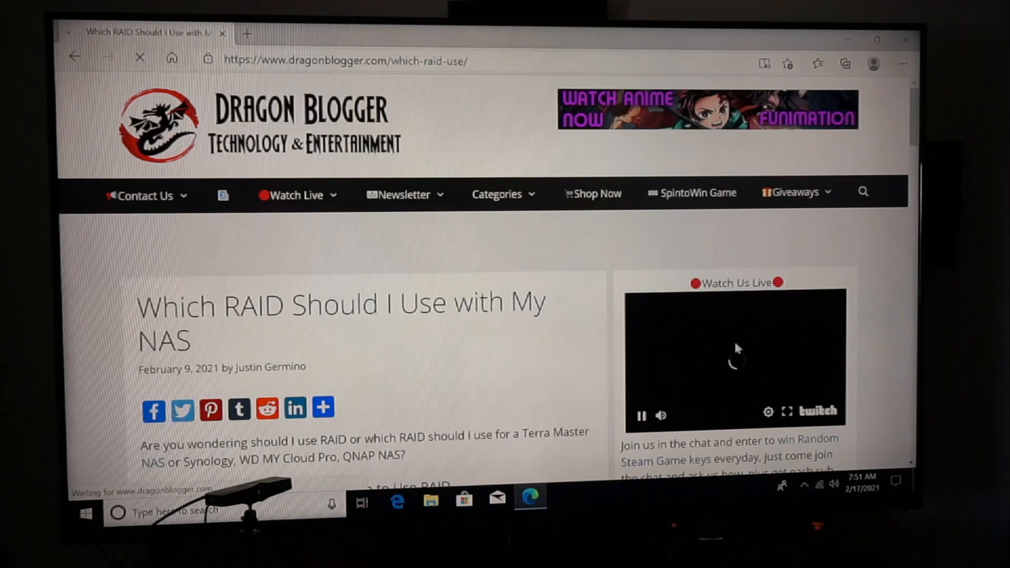
- Scroll through the 'Which RAID Should I Use with My NAS' article and play its embedded video
{"action": "scroll", "scroll_direction": "down", "scroll_amount": 3}
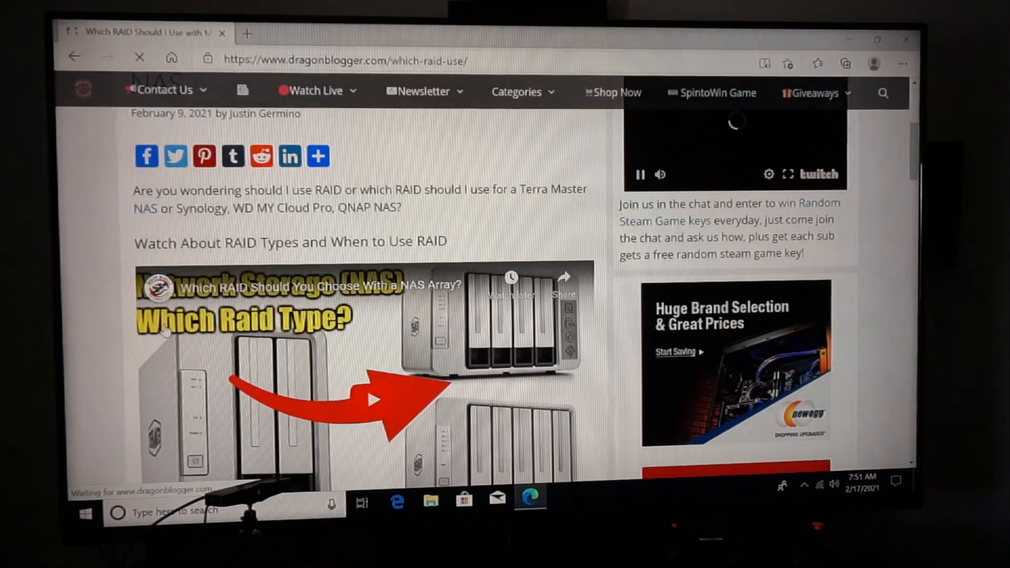
{"action": "scroll", "scroll_direction": "down", "scroll_amount": 3}
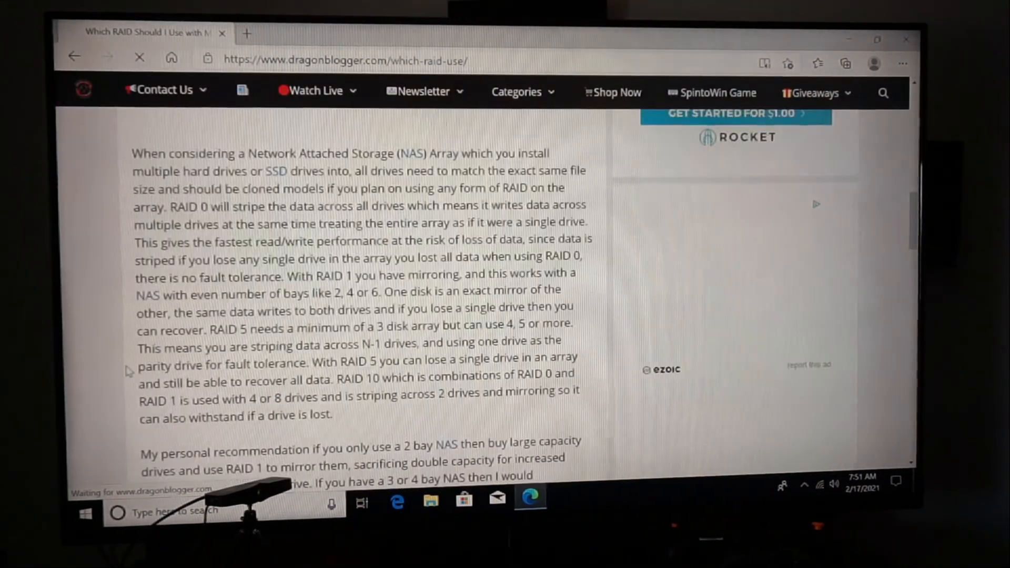
{"action": "scroll", "scroll_direction": "down", "scroll_amount": 3}
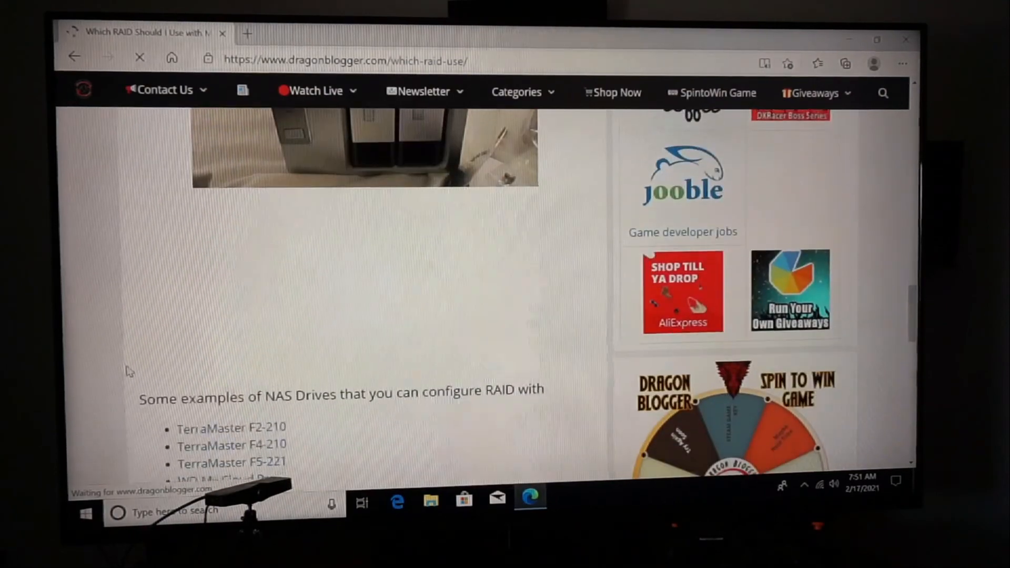
{"action": "scroll", "scroll_direction": "up", "scroll_amount": 3}
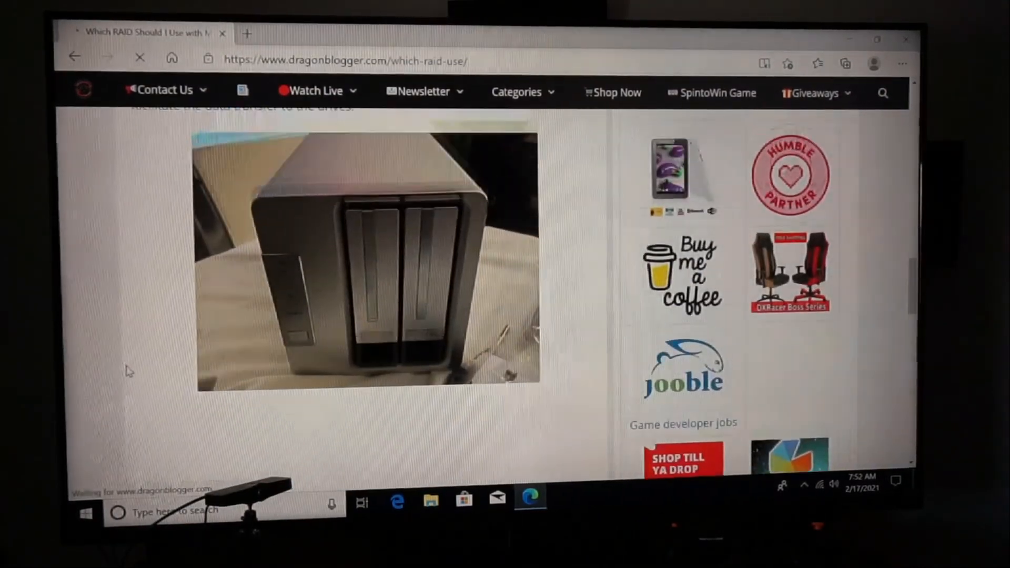
{"action": "scroll", "scroll_direction": "up", "scroll_amount": 3}
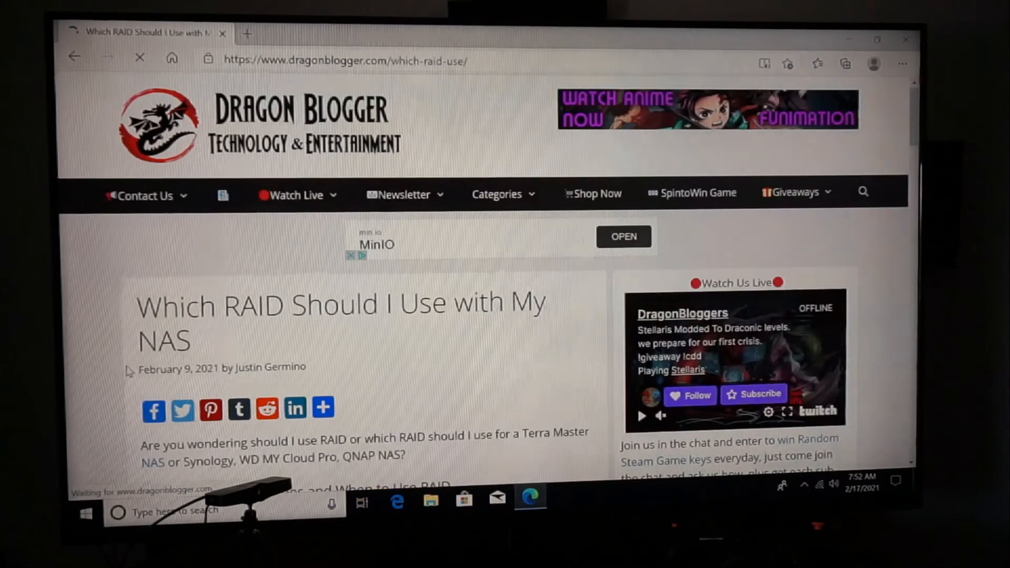
{"action": "scroll", "scroll_direction": "down", "scroll_amount": 3}
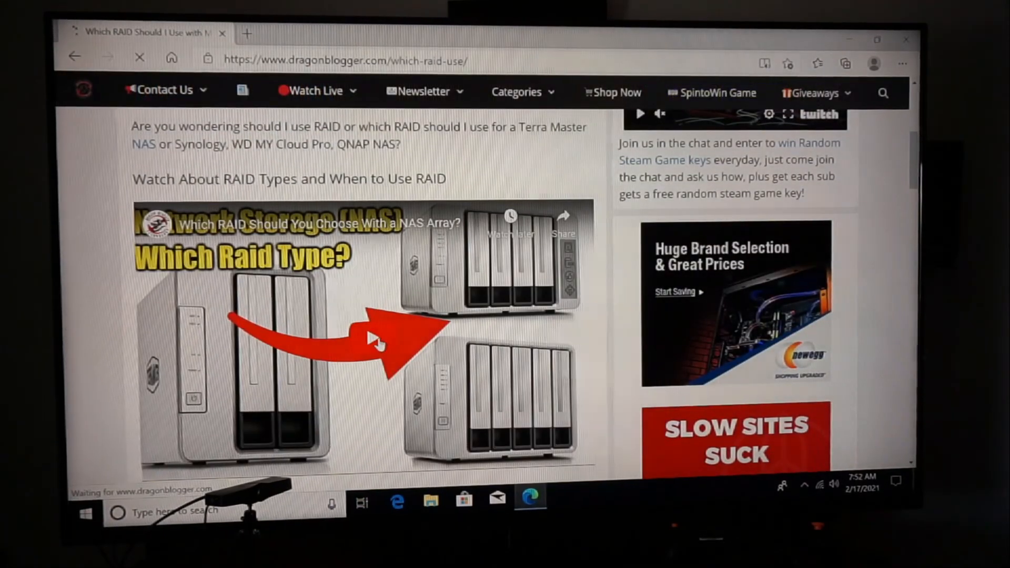
{"action": "left_click", "coordinate": [372, 334]}
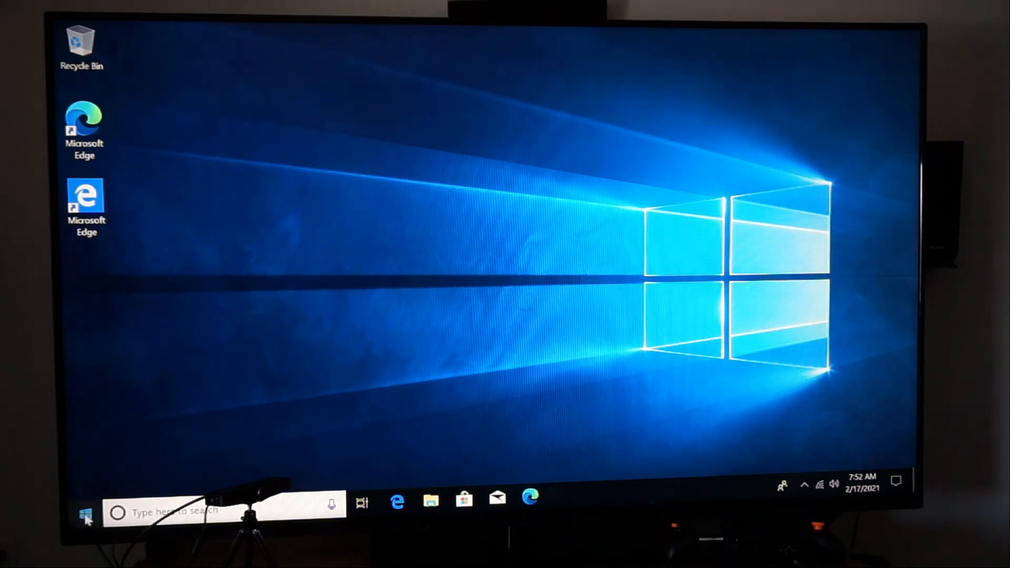
- Reach the Windows Update page via Start > Settings > Update & Security
{"action": "left_click", "coordinate": [85, 513]}
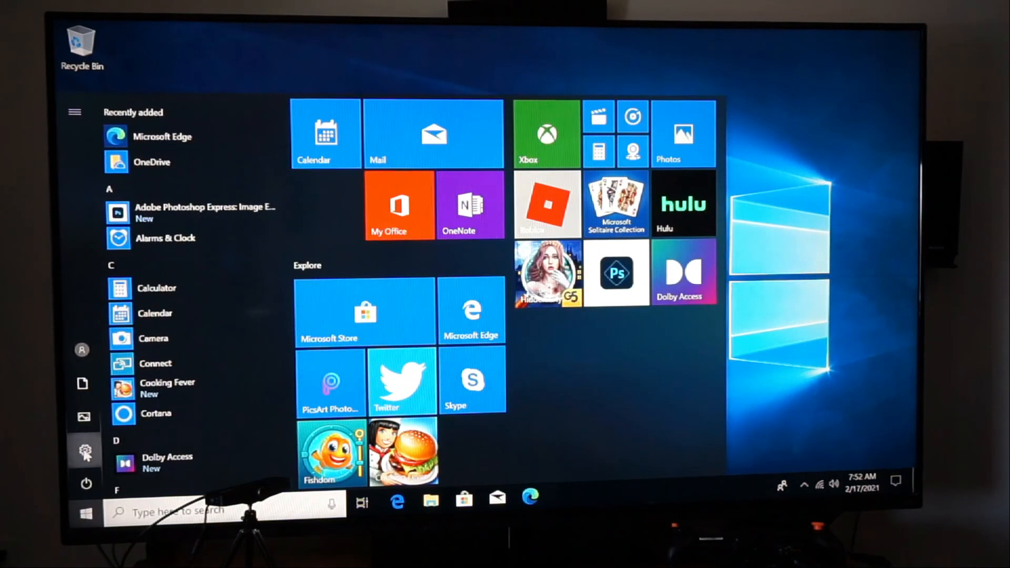
{"action": "left_click", "coordinate": [85, 451]}
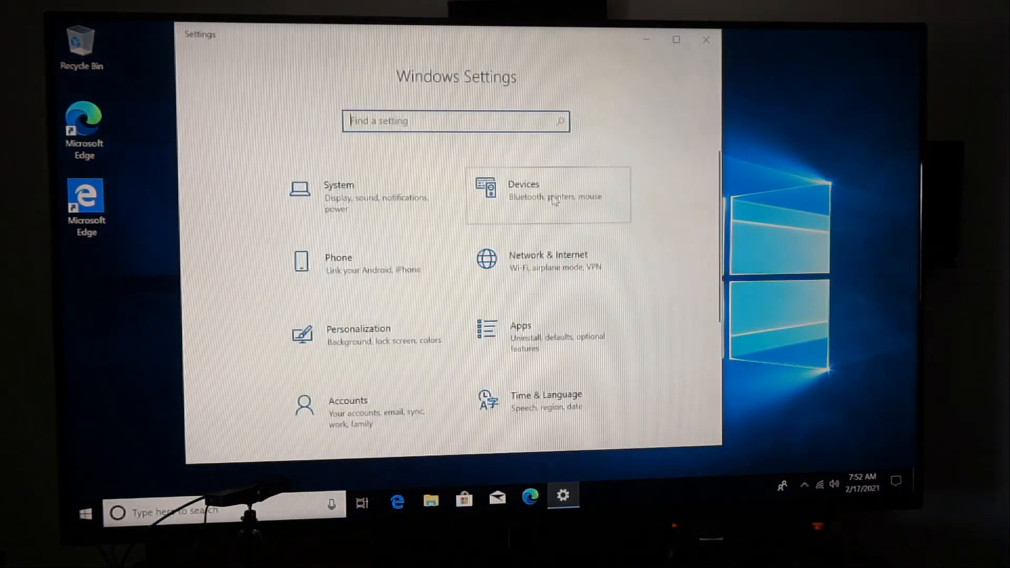
{"action": "mouse_move", "coordinate": [374, 313]}
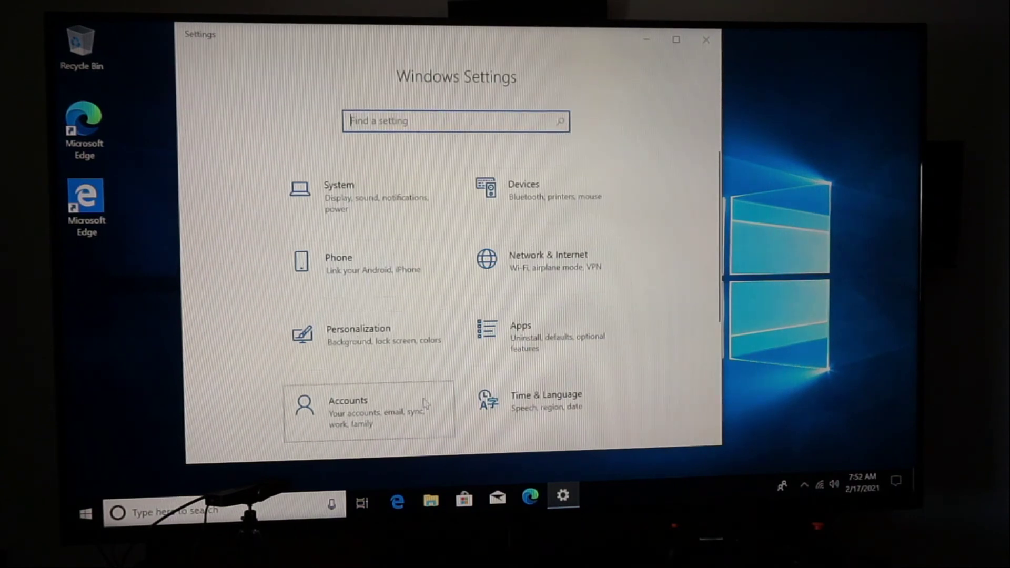
{"action": "scroll", "scroll_direction": "down", "scroll_amount": 3}
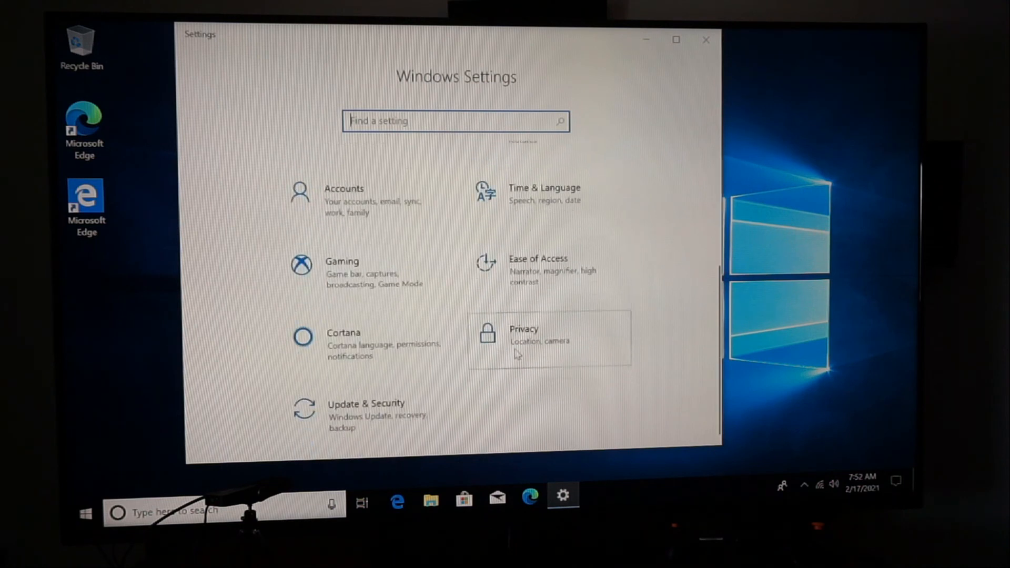
{"action": "mouse_move", "coordinate": [349, 415]}
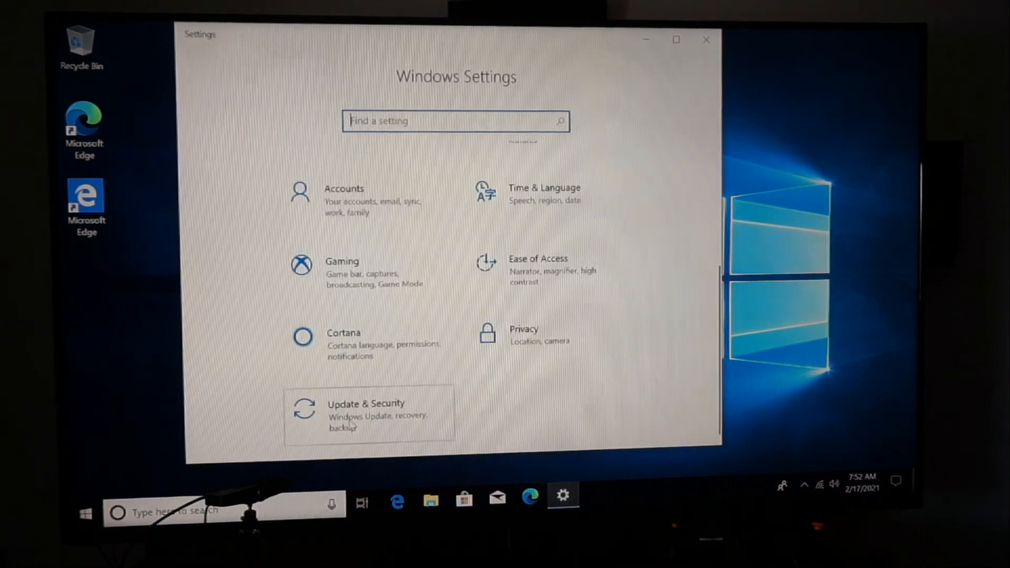
{"action": "left_click", "coordinate": [368, 412]}
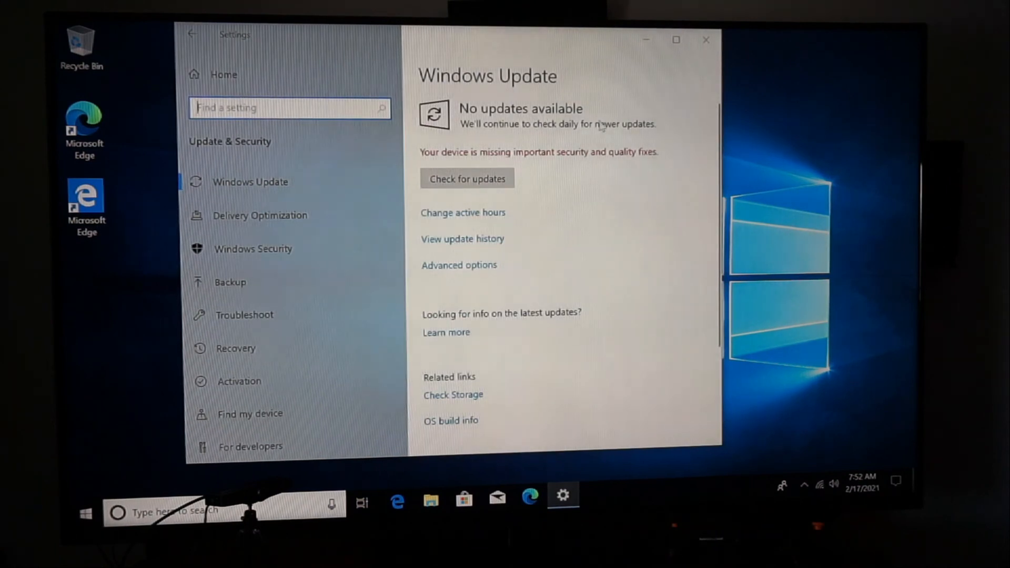
- Check for updates so the Defender security intelligence and other updates begin downloading
{"action": "left_click", "coordinate": [466, 179]}
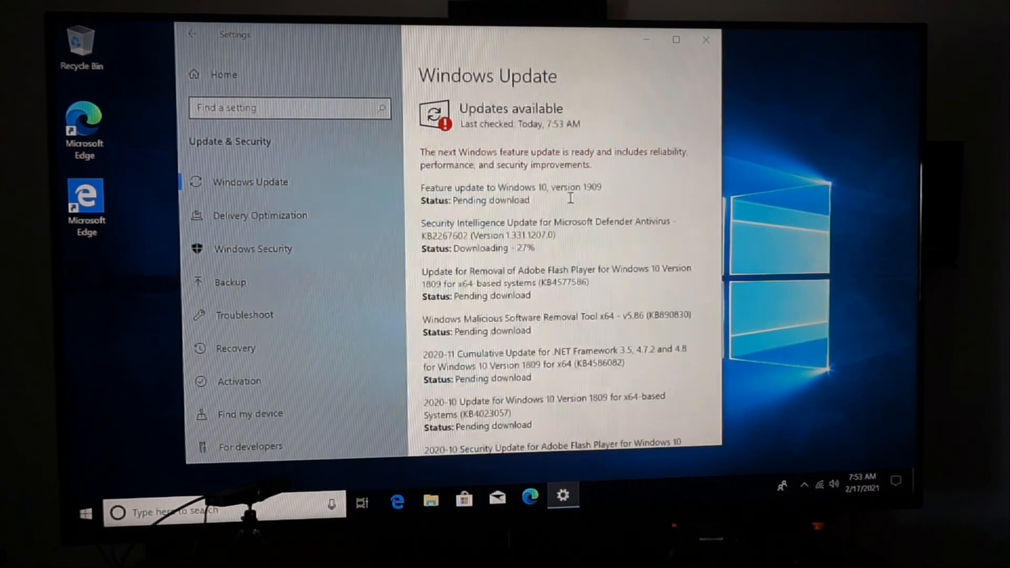
{"action": "scroll", "scroll_direction": "down", "scroll_amount": 3}
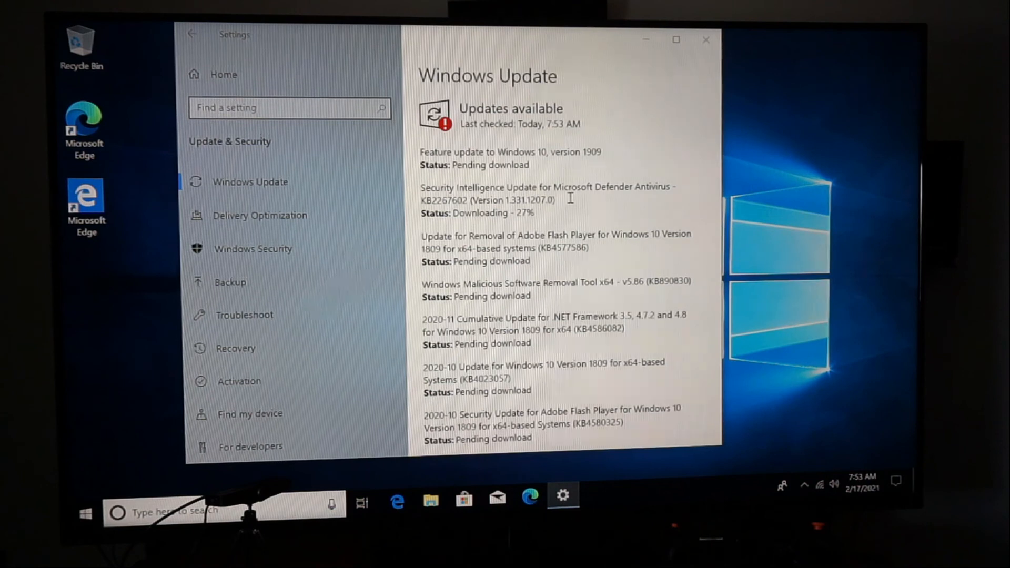